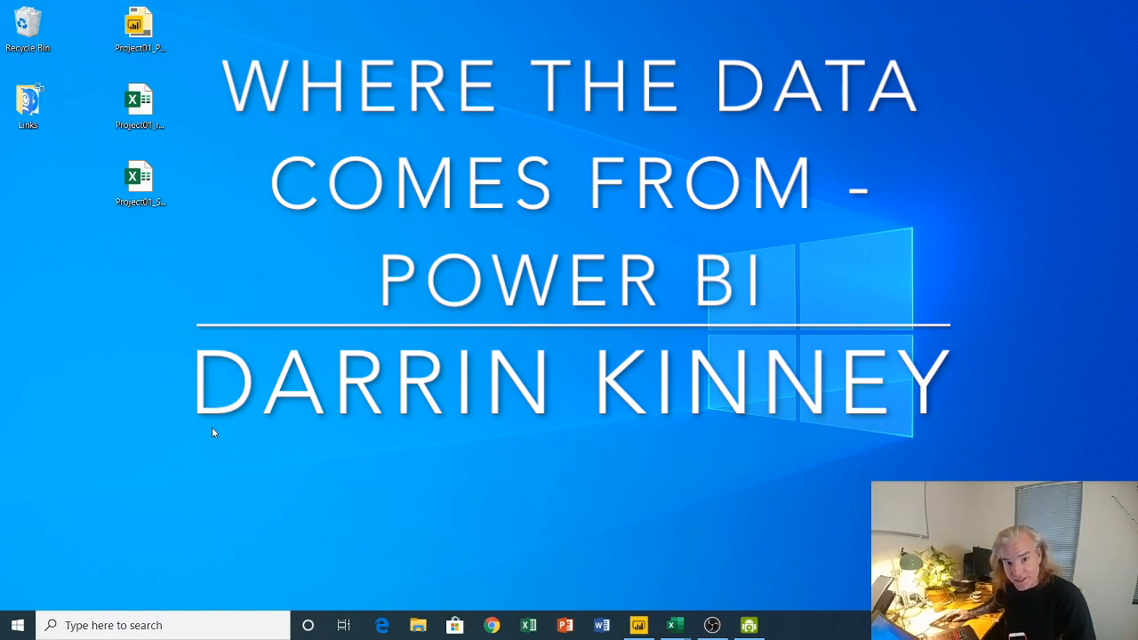
mouse_move(639, 626)
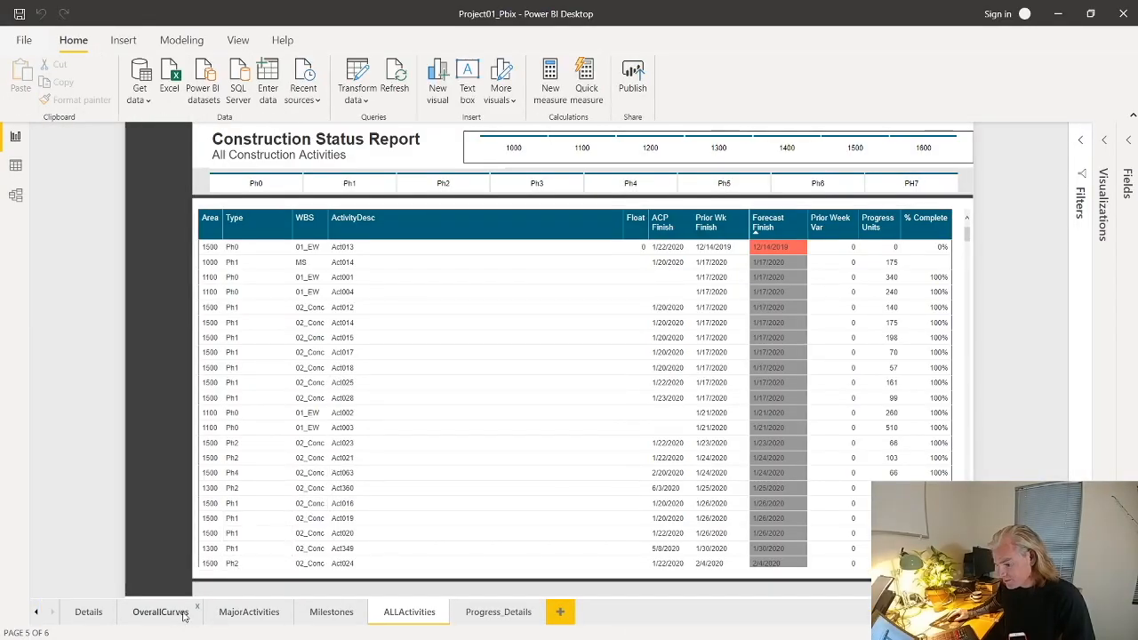
left_click(160, 612)
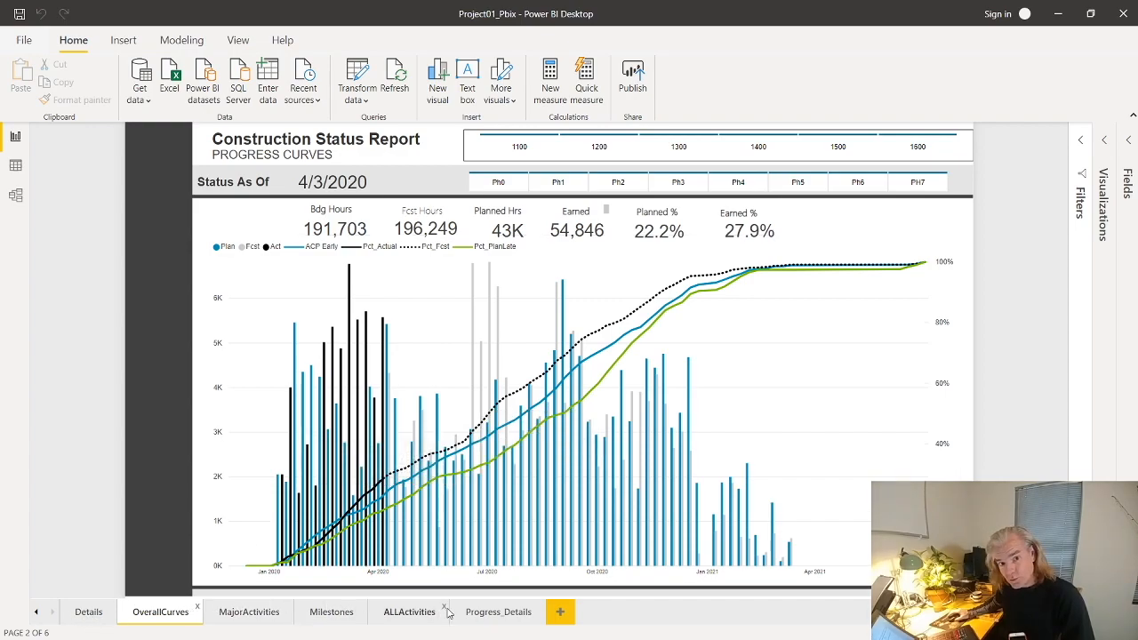
mouse_move(469, 394)
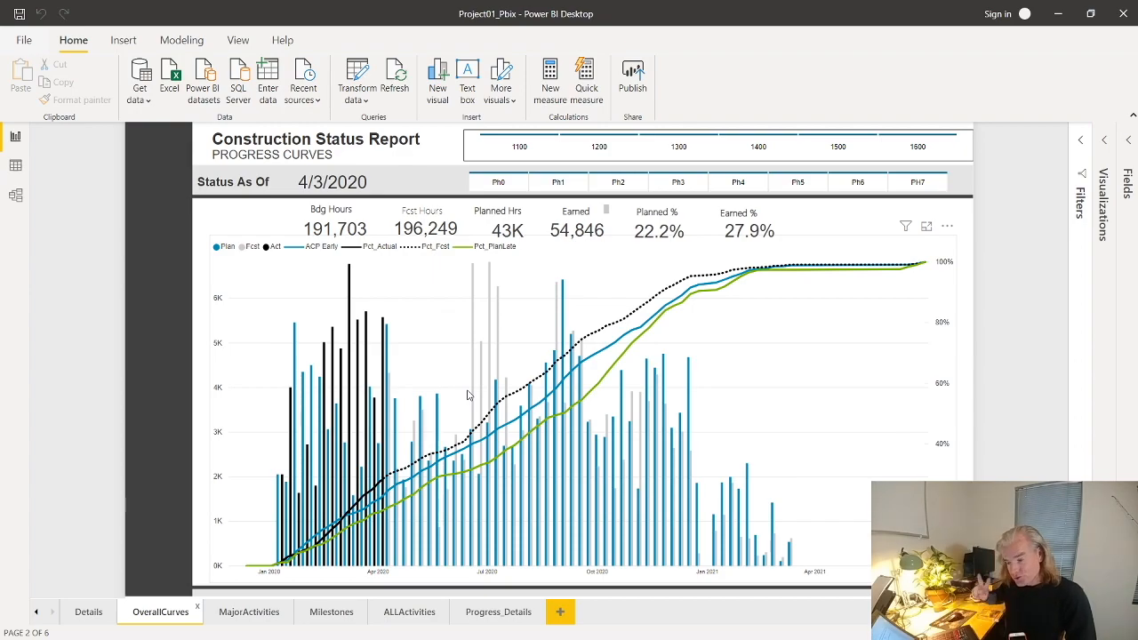
mouse_move(327, 519)
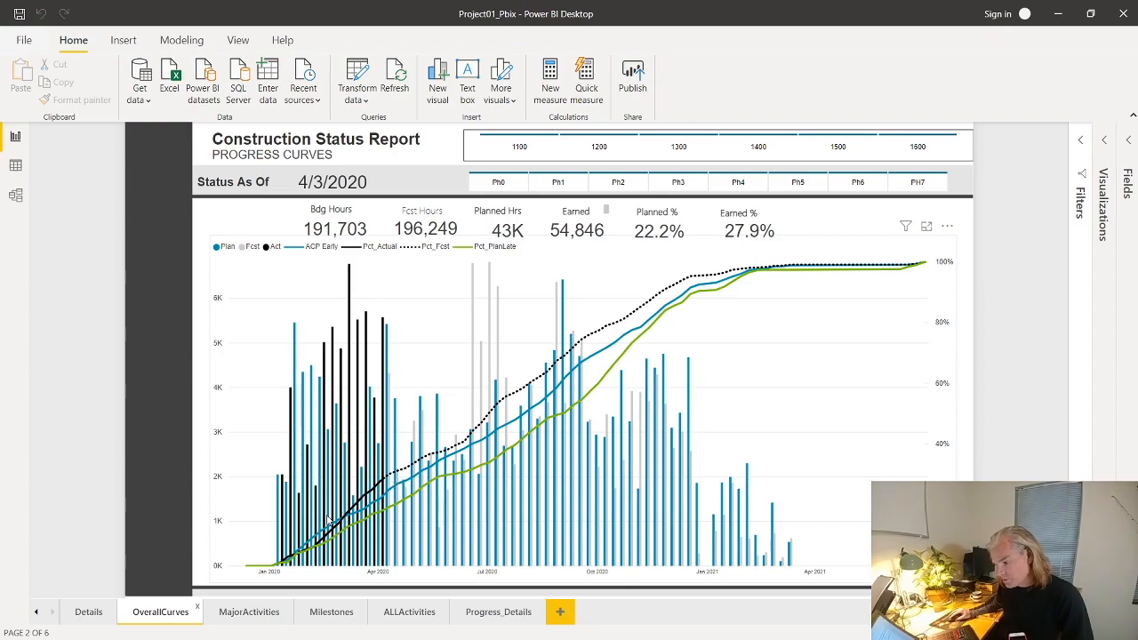
mouse_move(569, 382)
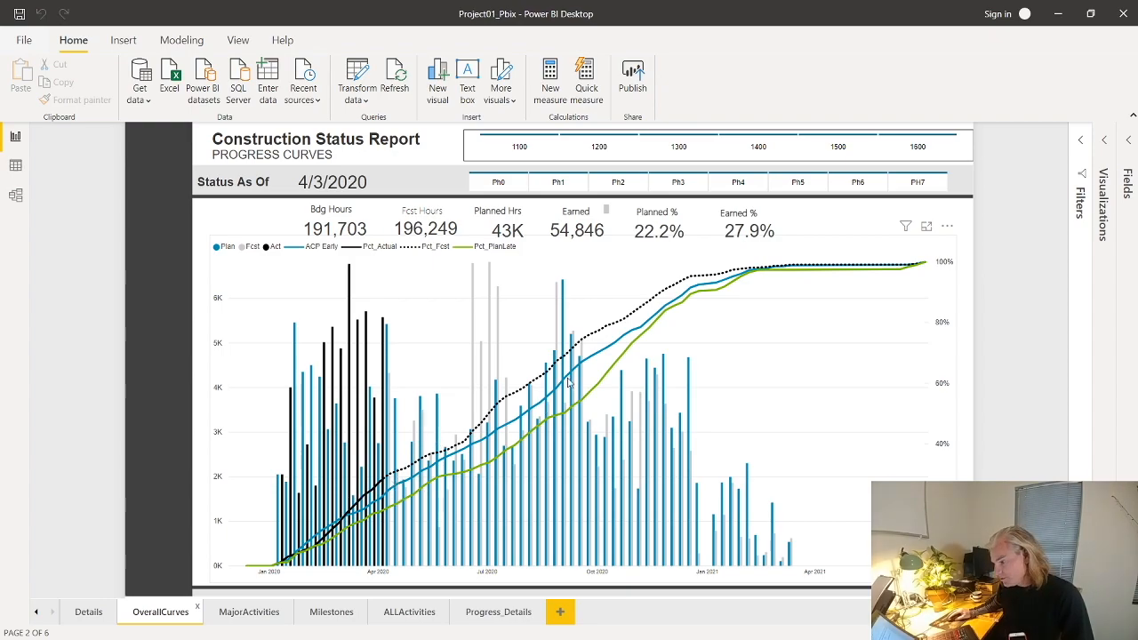
left_click(408, 612)
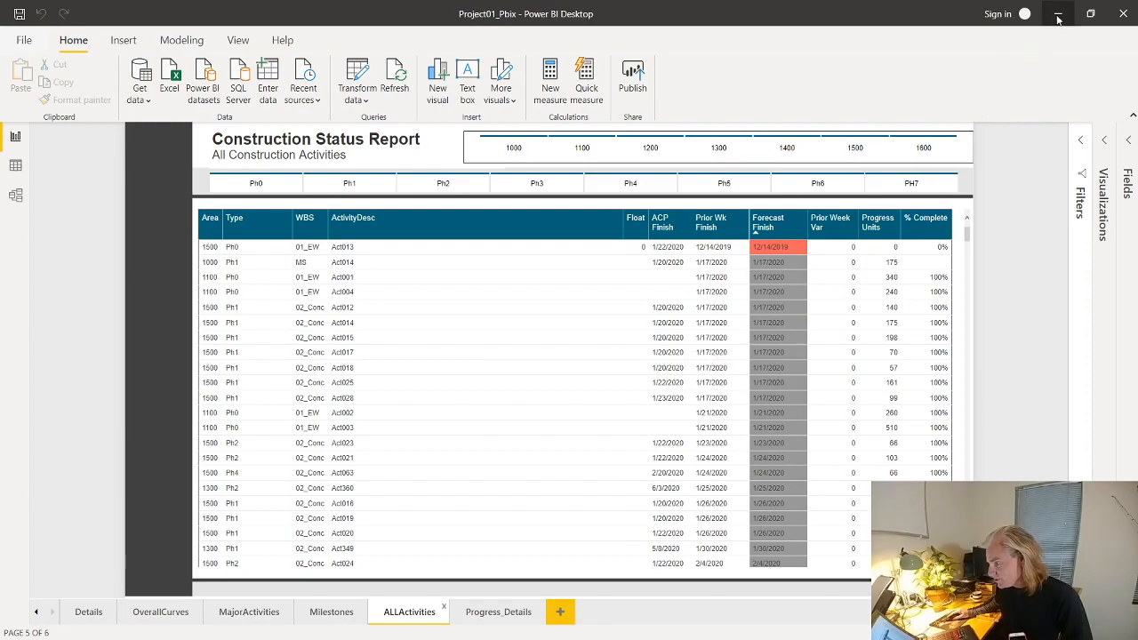
Review the FC_Start, P6_Start/P6_Finish and Type columns, then show the ActivityDesc INDEX/MATCH lookup formula.
left_click(1057, 14)
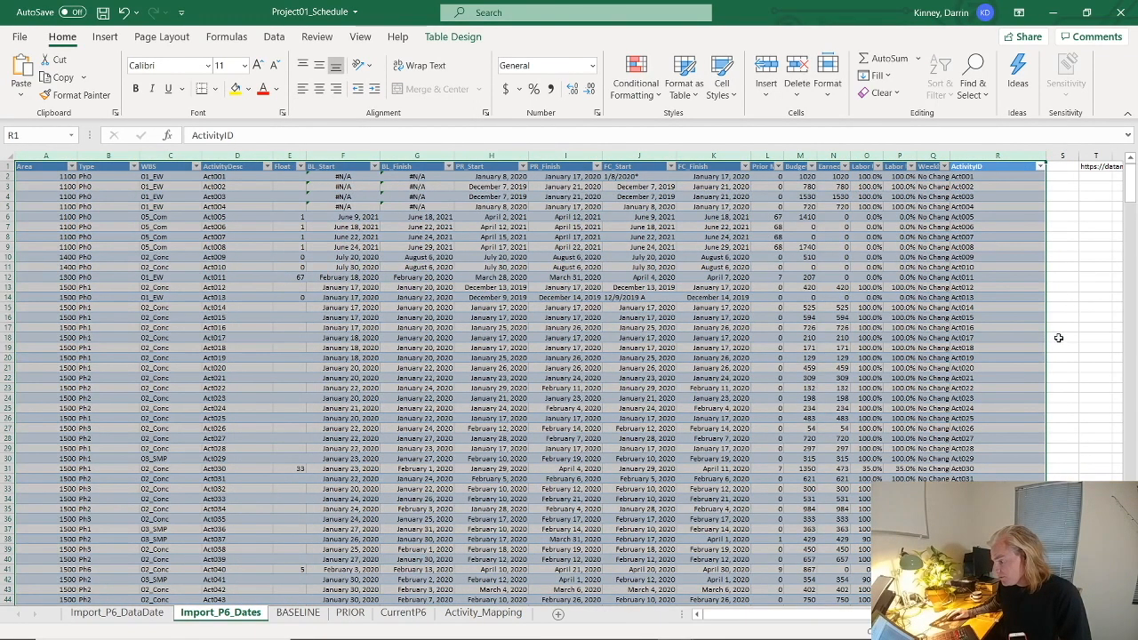
left_click(1061, 338)
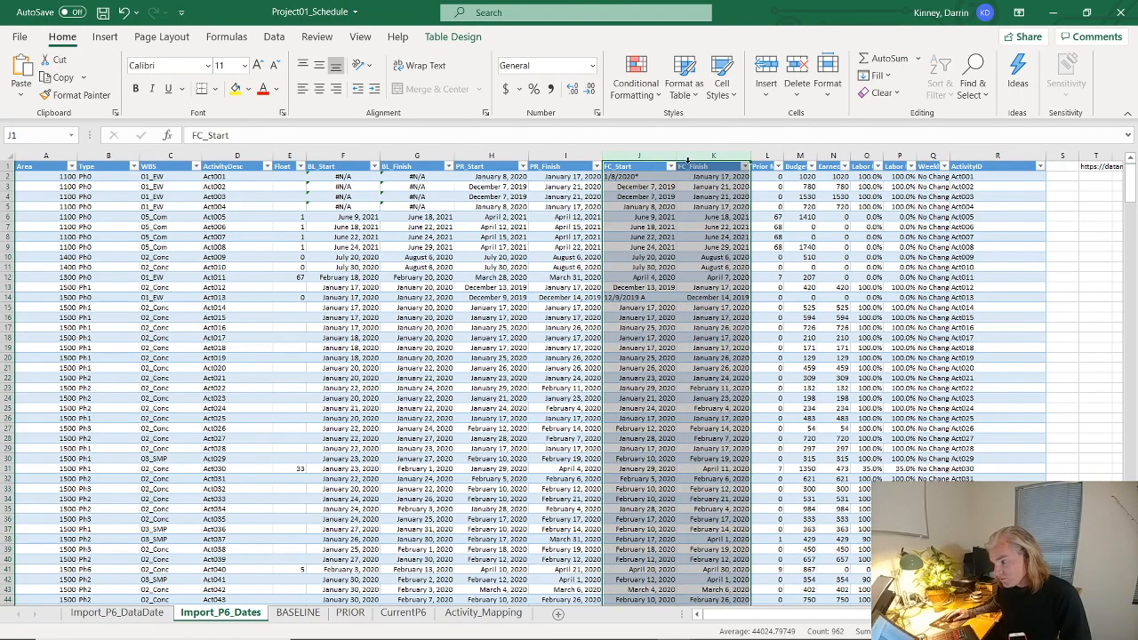
left_click(491, 168)
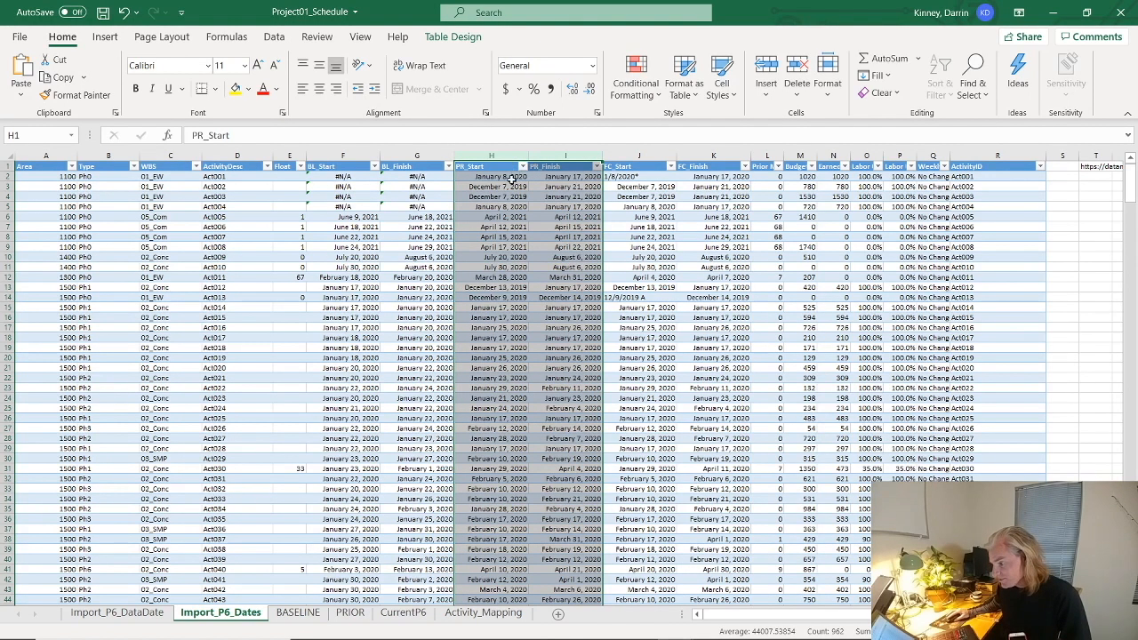
left_click(341, 168)
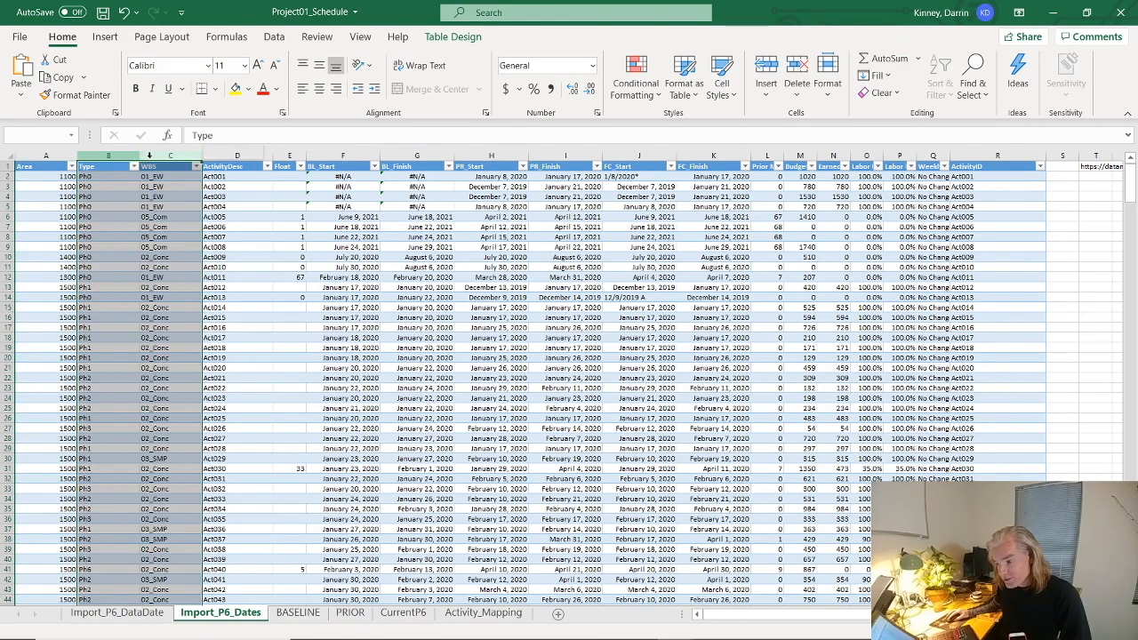
left_click(238, 176)
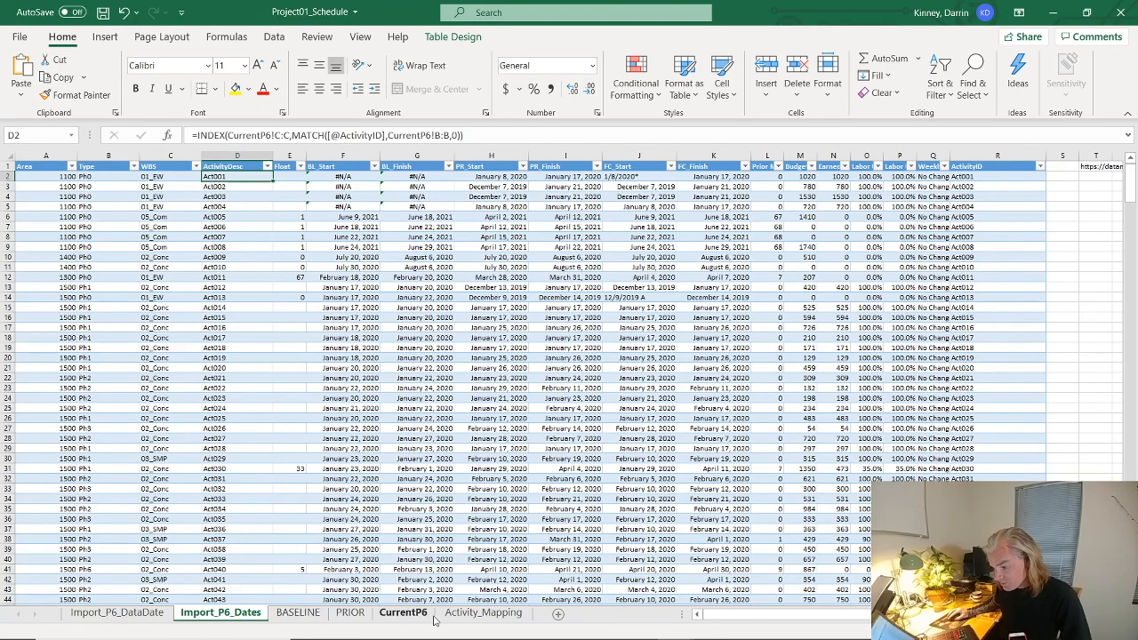
Look over the BASELINE and PRIOR tables, then select the CurrentP6 activity table columns.
left_click(299, 611)
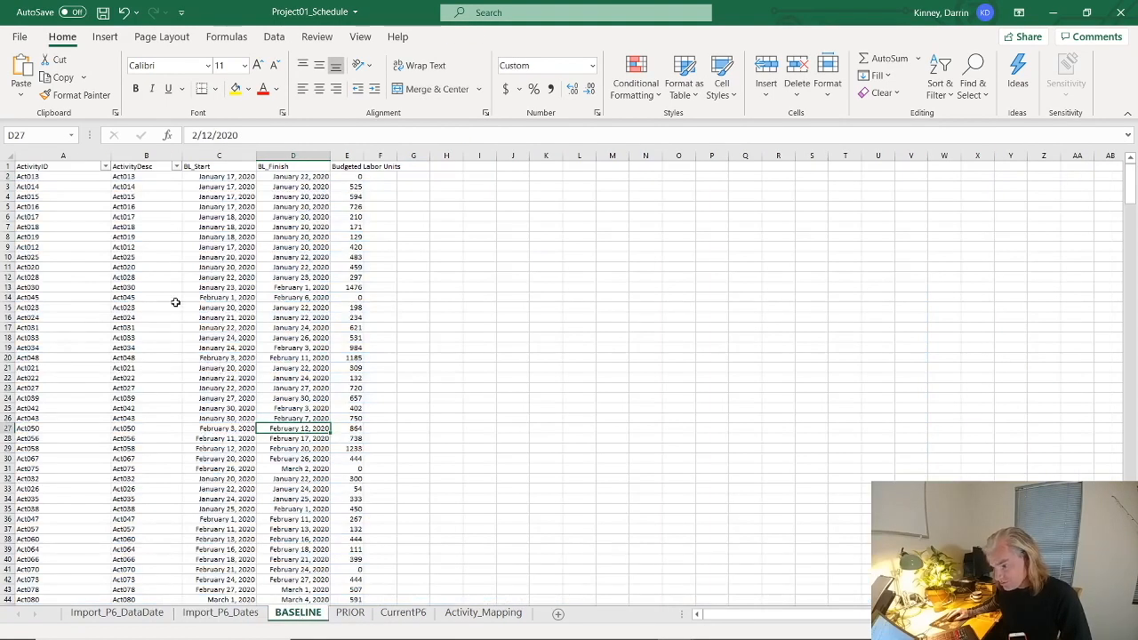
left_click(346, 167)
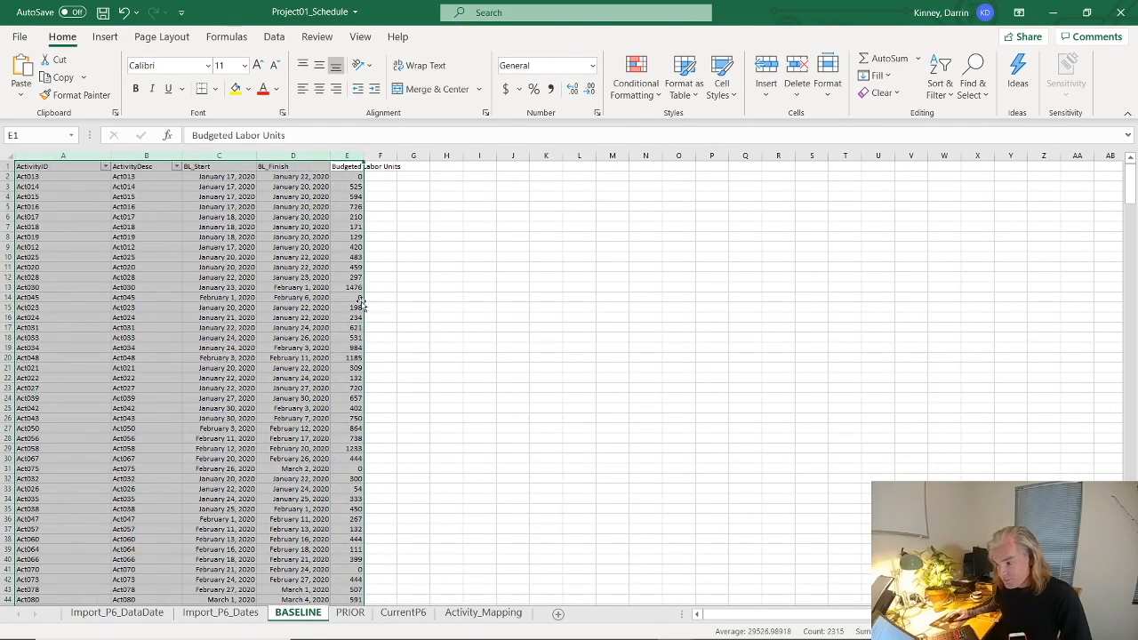
left_click(349, 612)
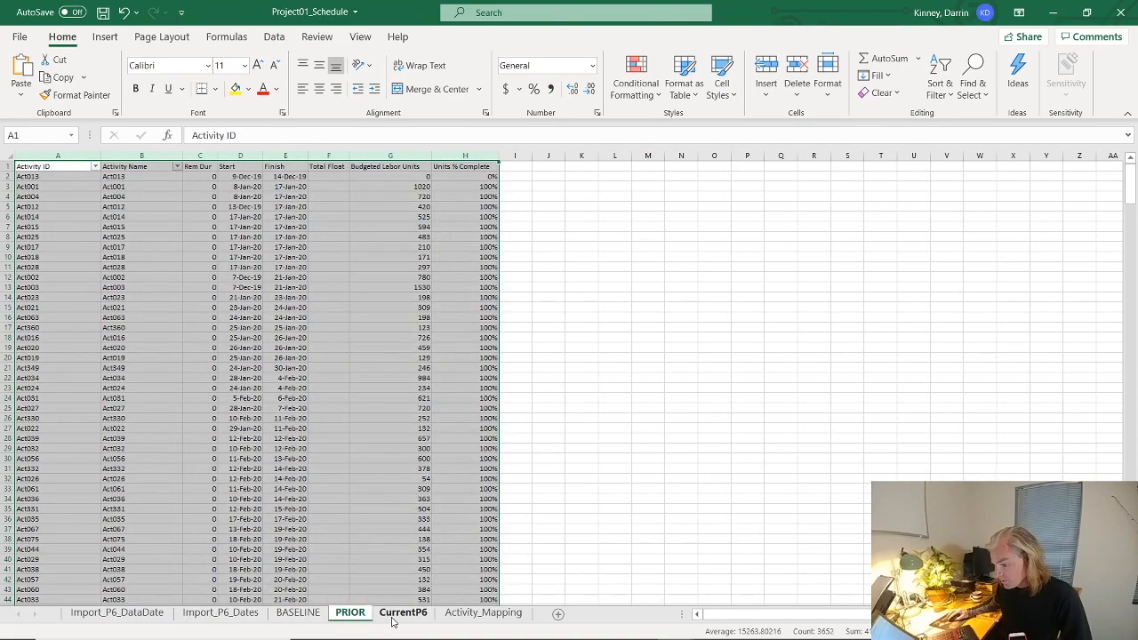
left_click(402, 611)
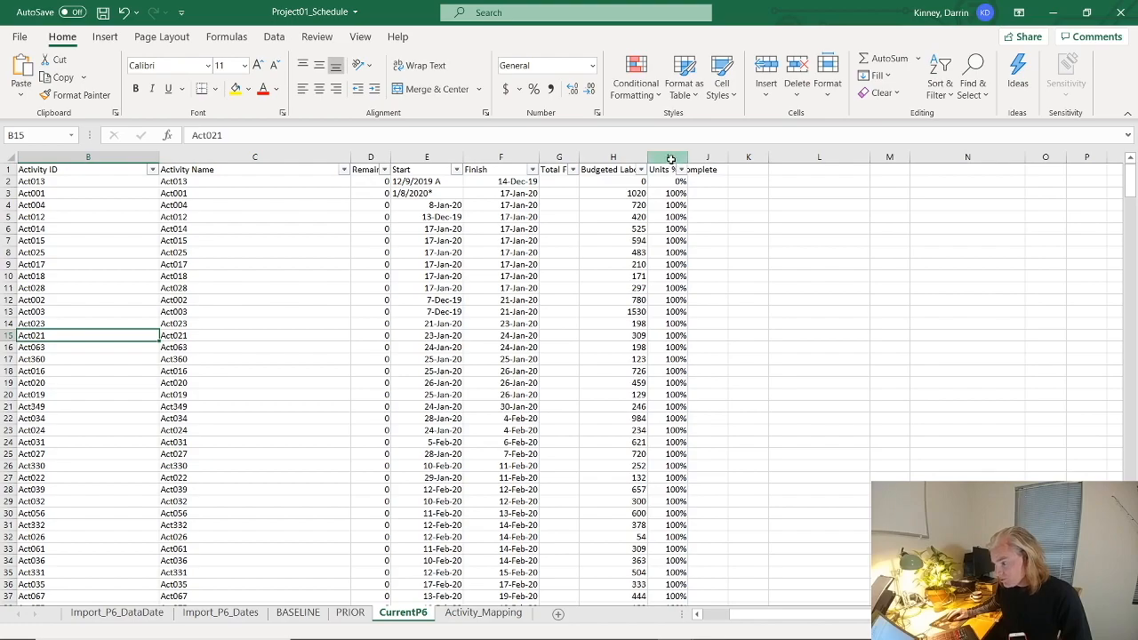
left_click(668, 169)
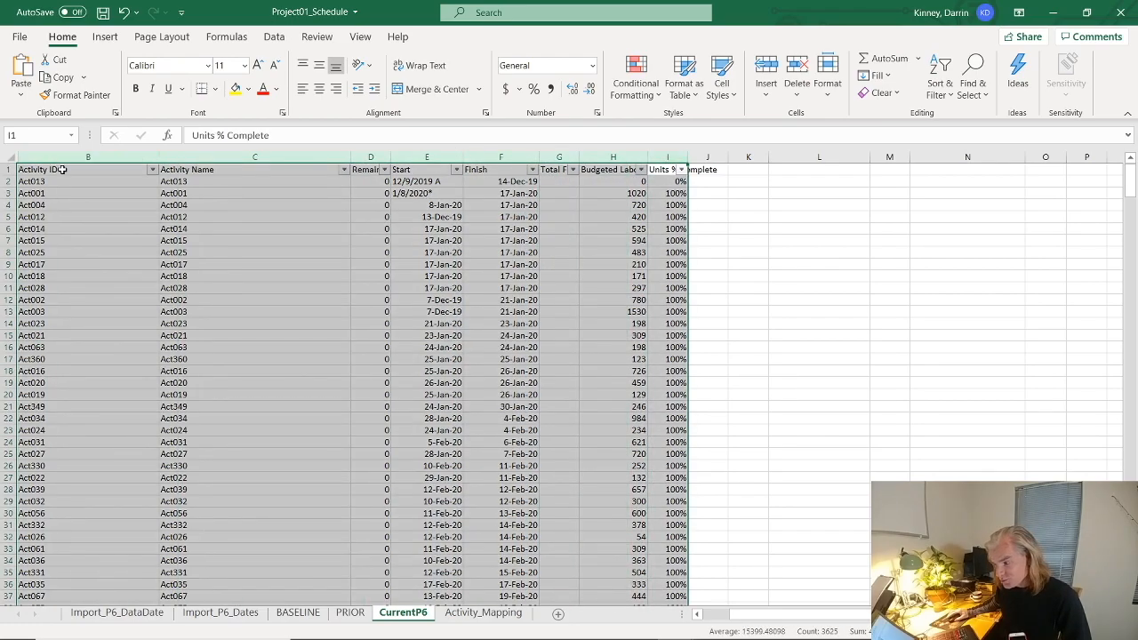
mouse_move(188, 206)
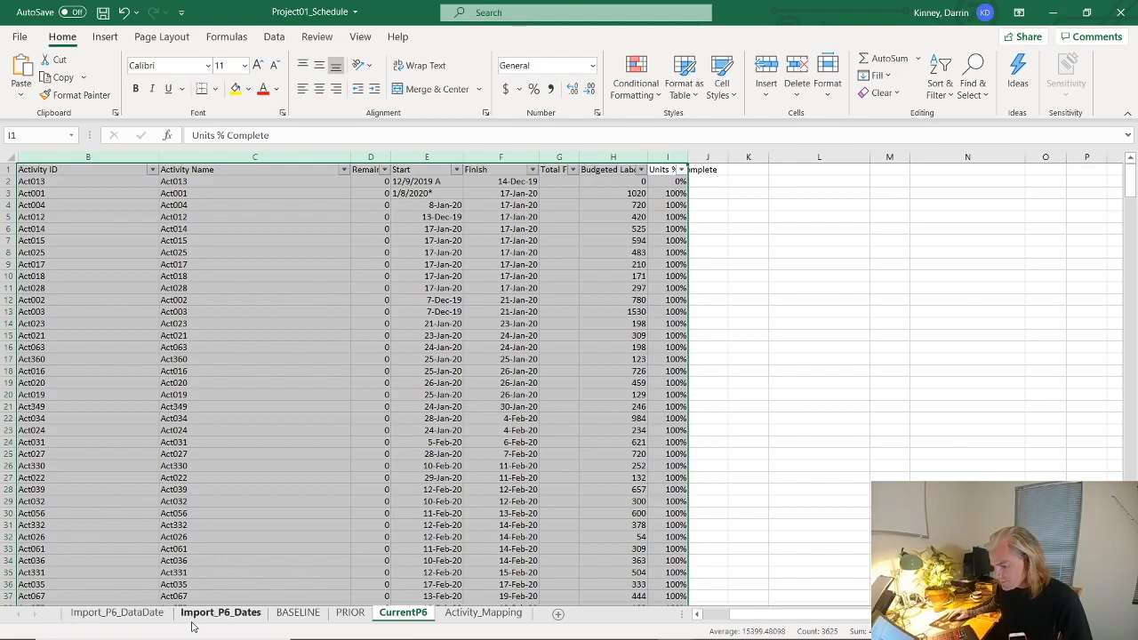
mouse_move(338, 334)
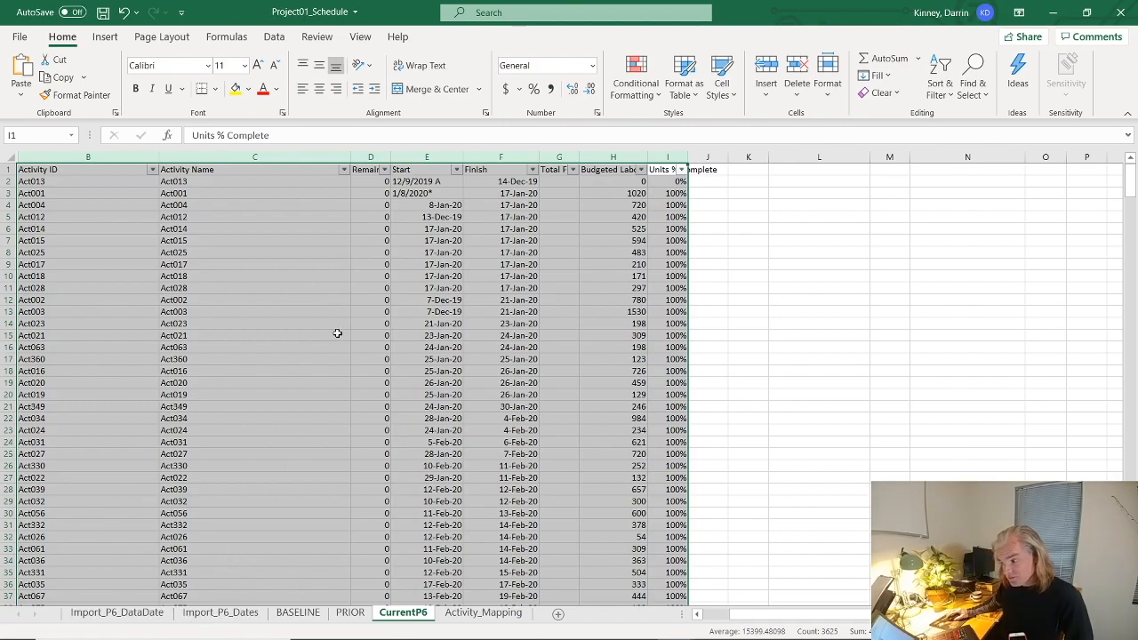
mouse_move(434, 181)
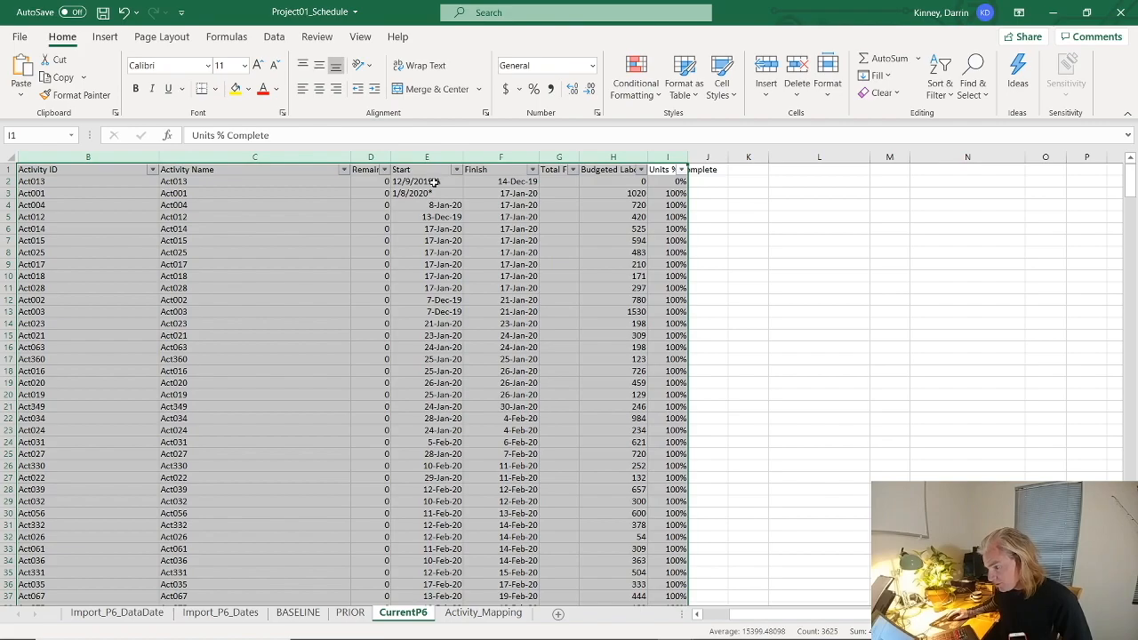
Inspect the suffixed Start date 12/9/2019 A and select the Start and Finish columns for cleanup.
left_click(427, 181)
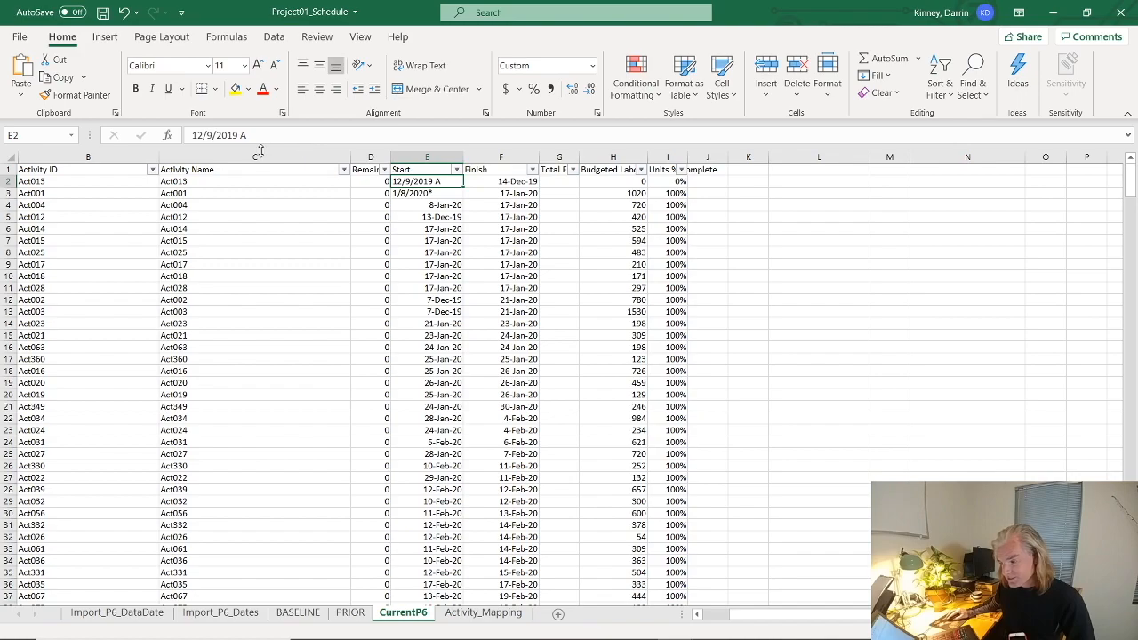
double_click(426, 181)
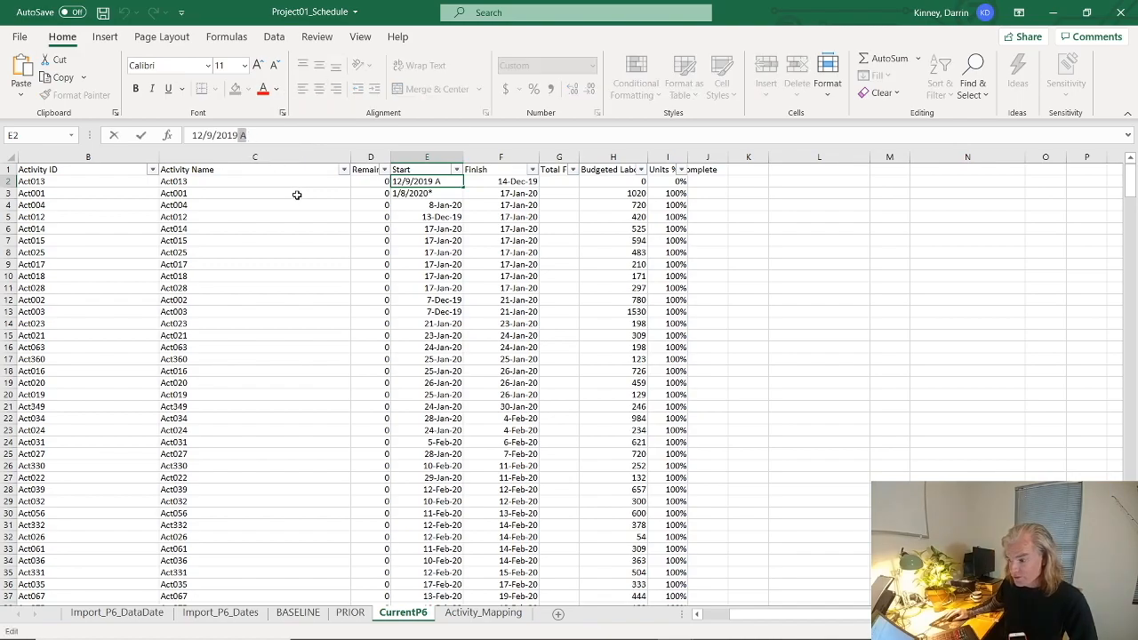
mouse_move(302, 193)
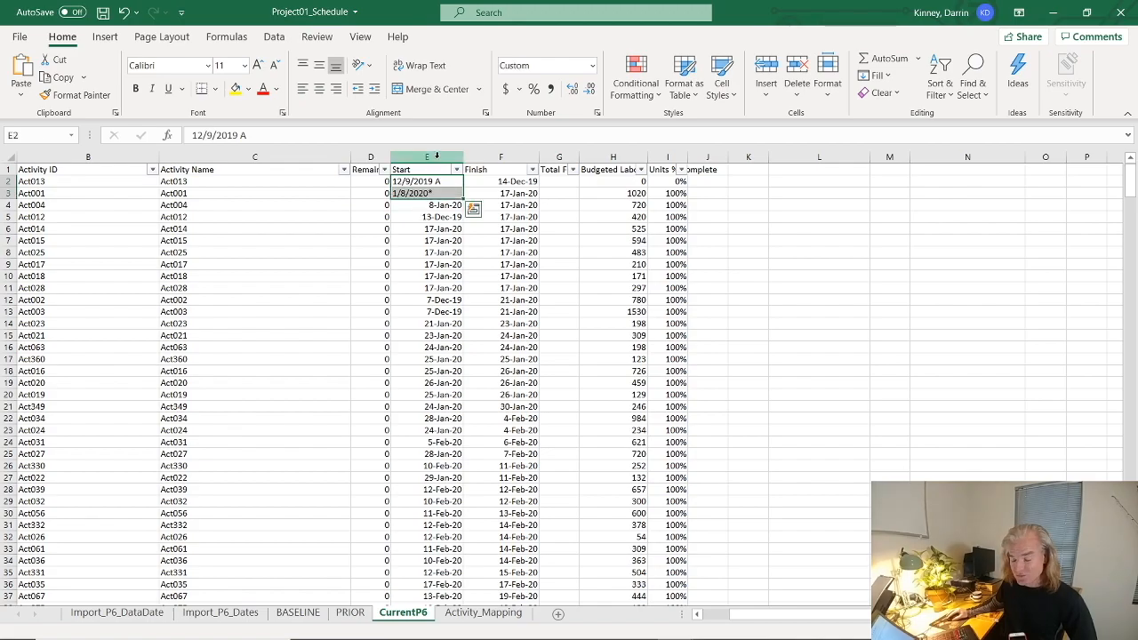
left_click(427, 170)
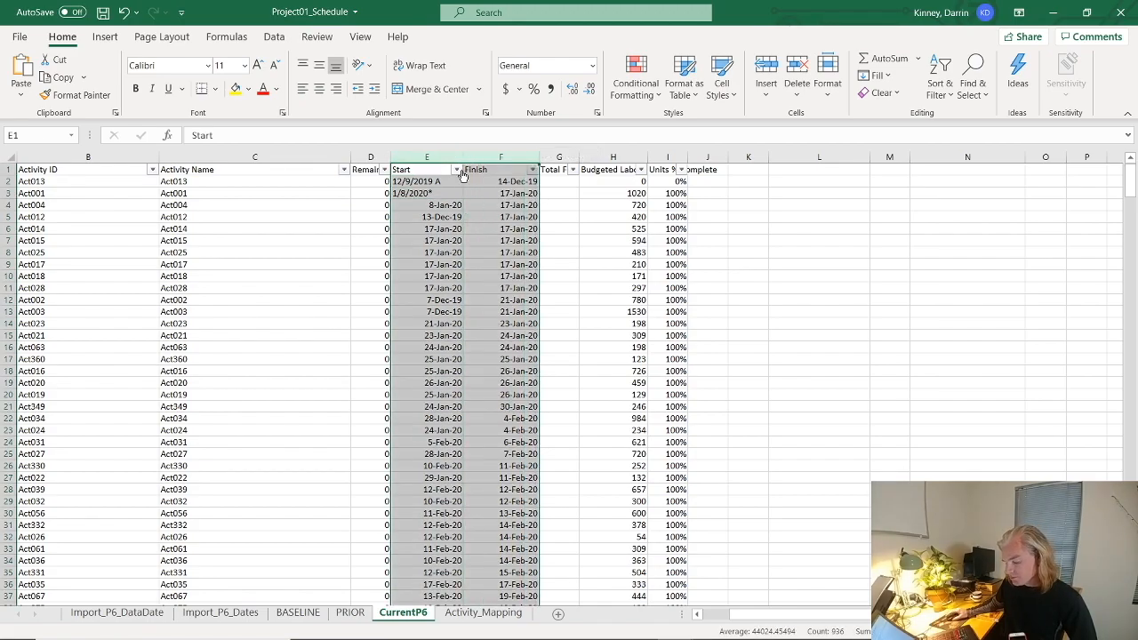
mouse_move(455, 171)
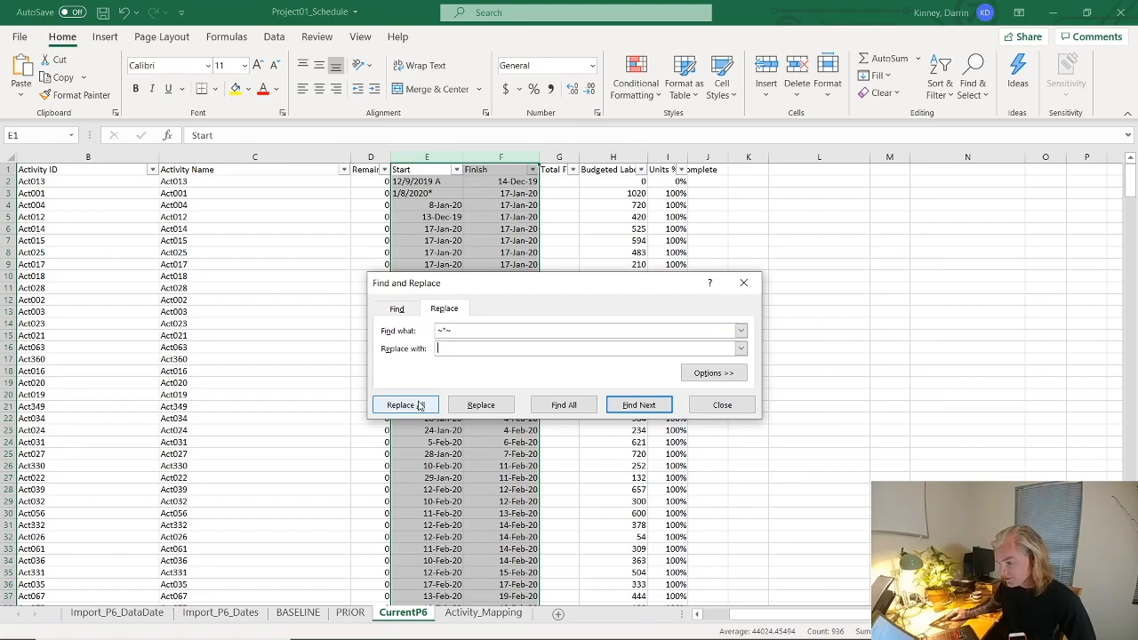
Replace away the trailing '*' and 'A' suffixes so Start and Finish hold plain dates.
left_click(405, 405)
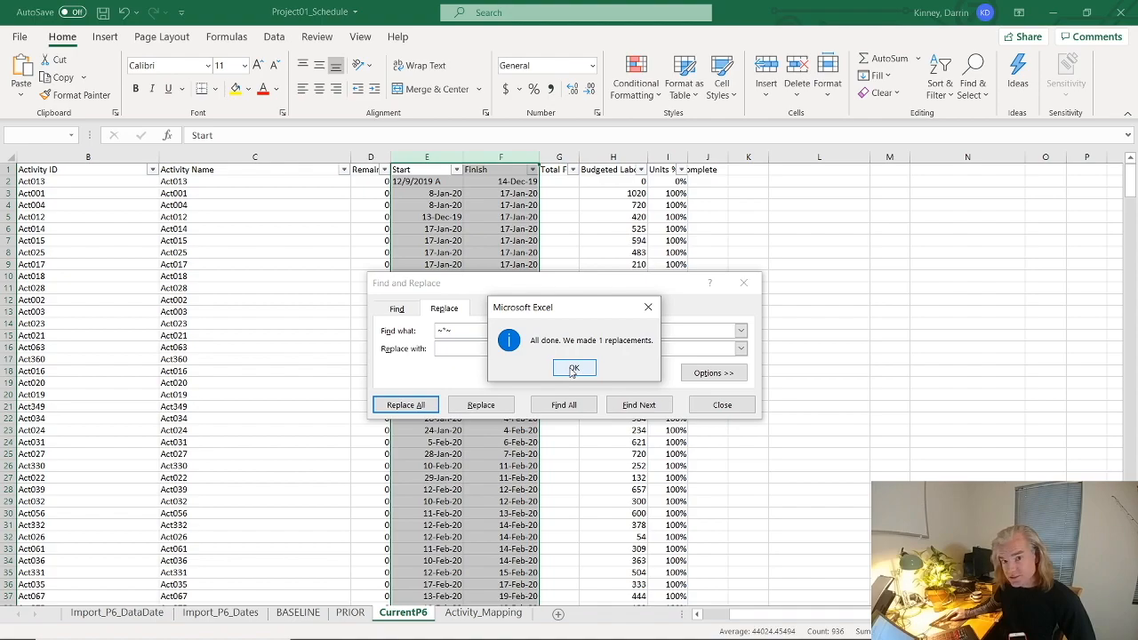
left_click(573, 368)
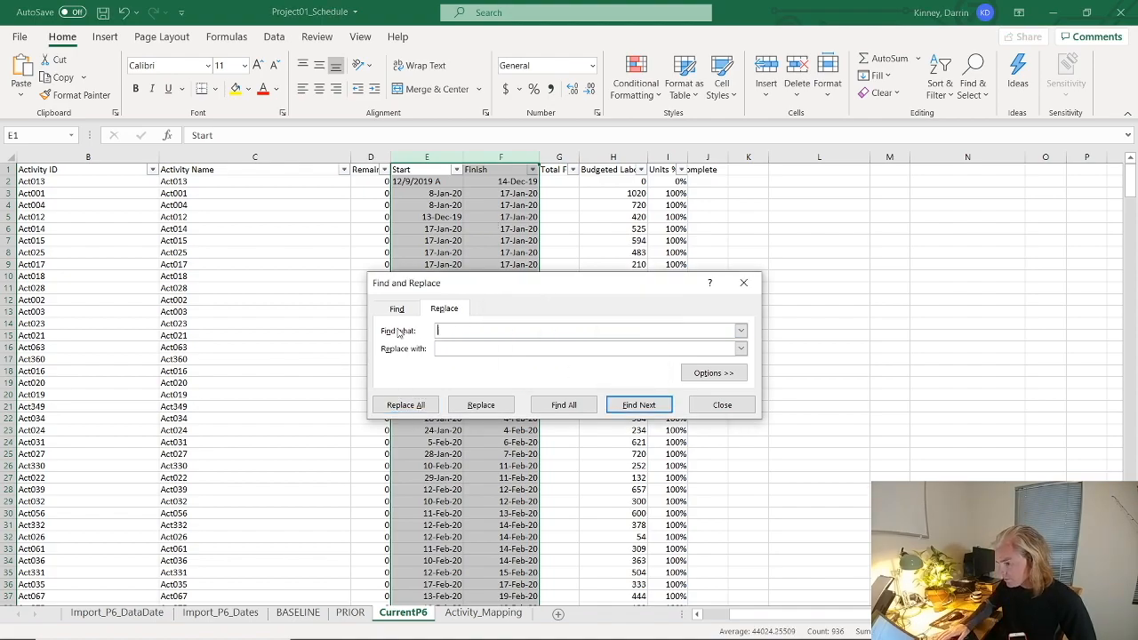
type("A")
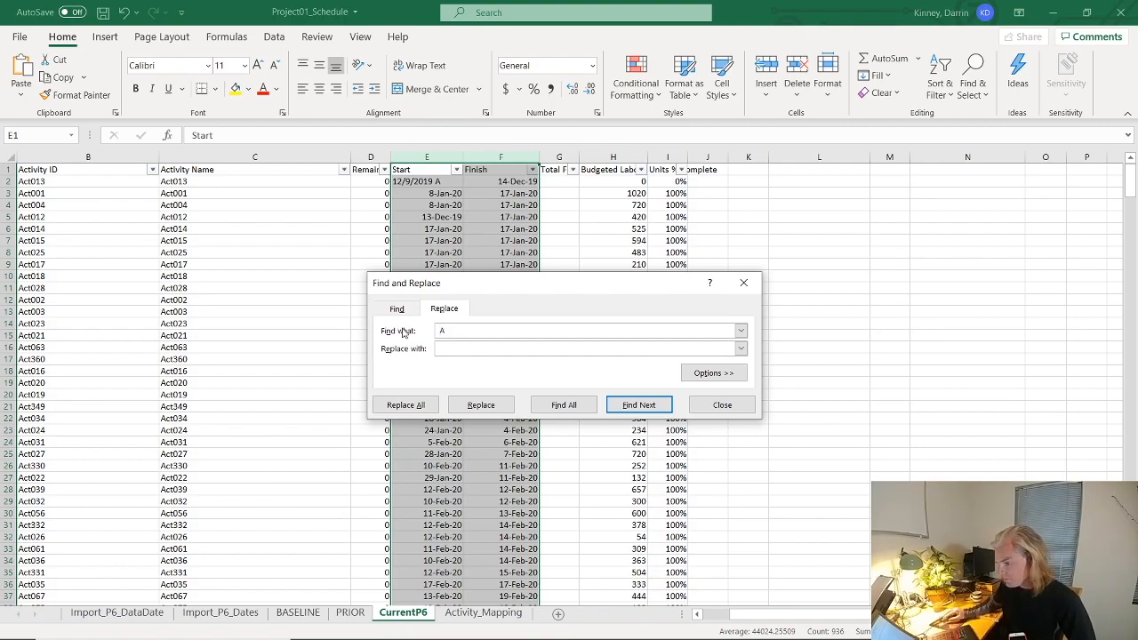
left_click(406, 405)
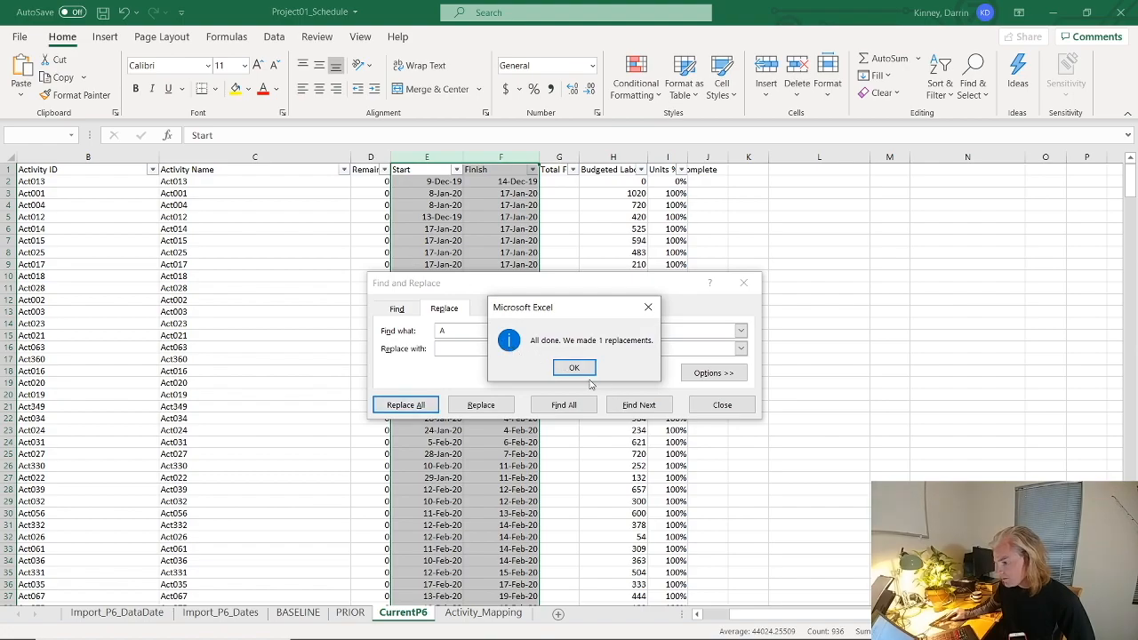
left_click(573, 367)
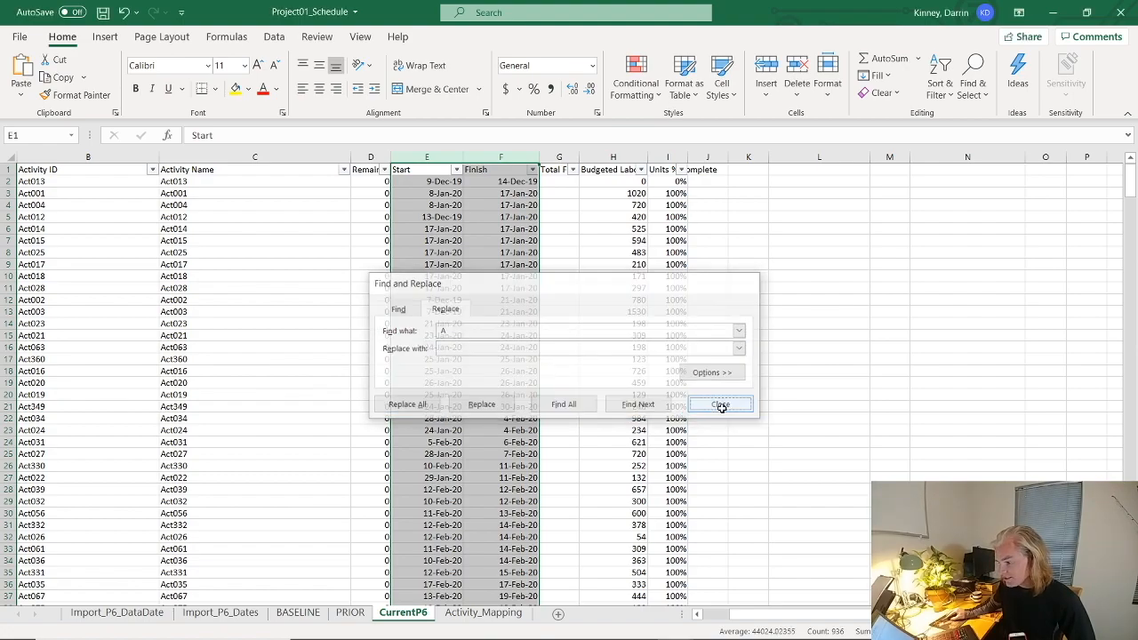
left_click(720, 404)
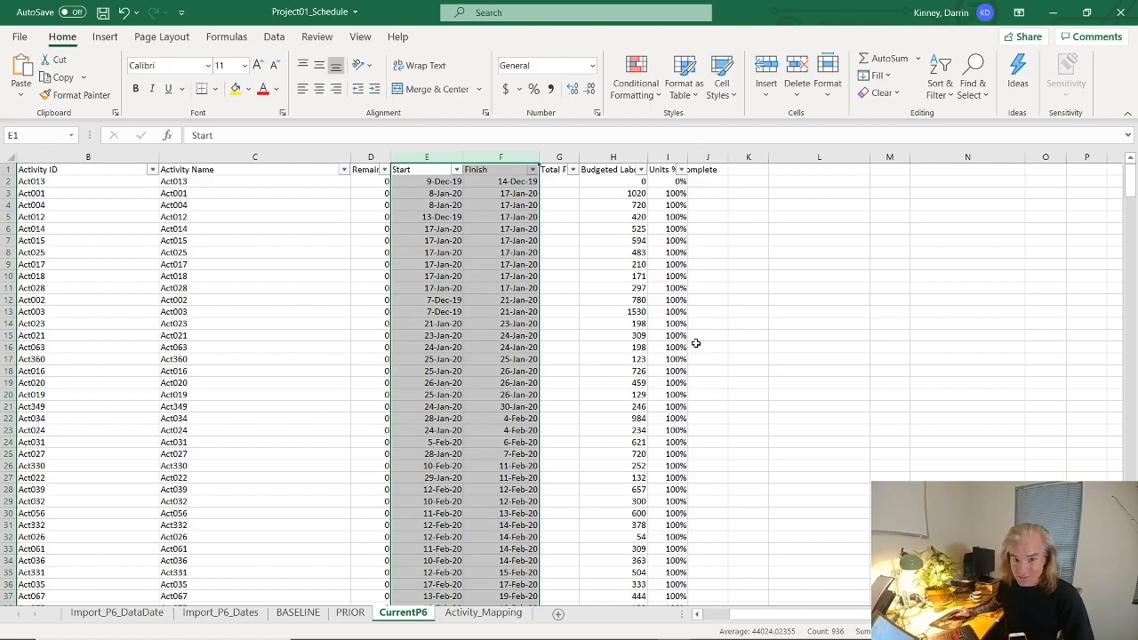
left_click(501, 346)
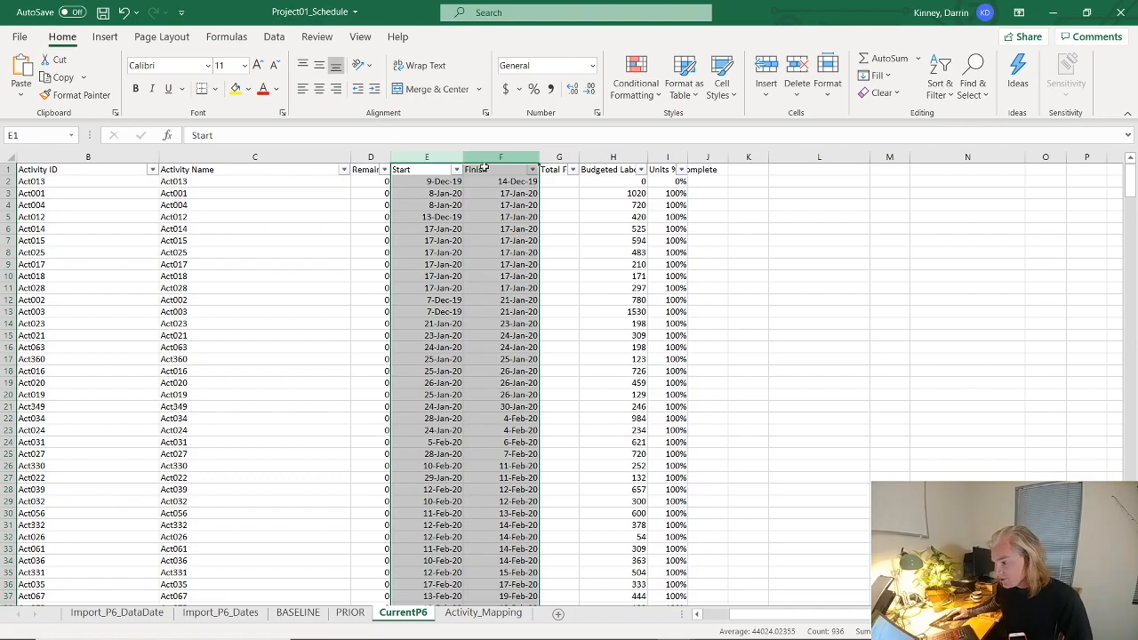
Read the baseline and current start-date INDEX/MATCH lookups on Import_P6_Dates, noting the #N/A results.
left_click(220, 612)
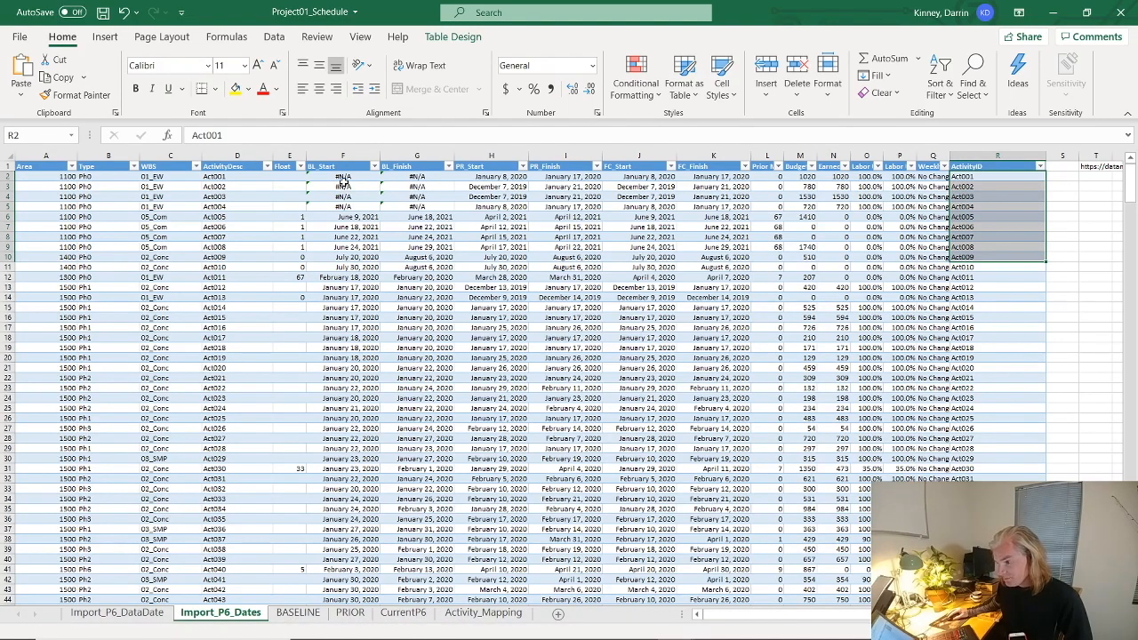
left_click(341, 176)
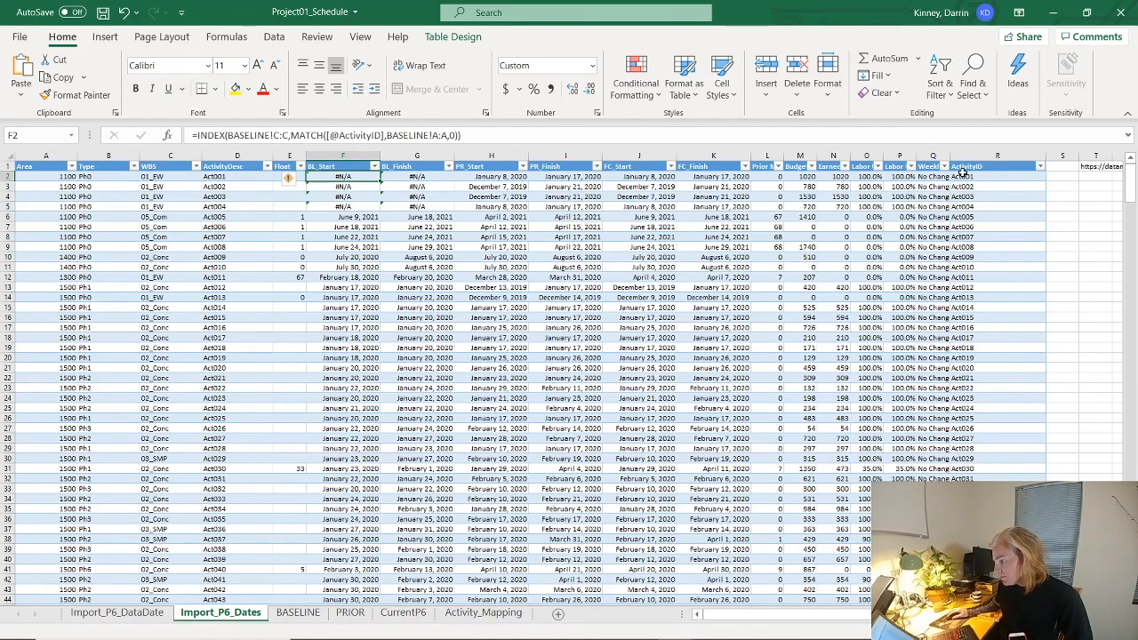
left_click(995, 176)
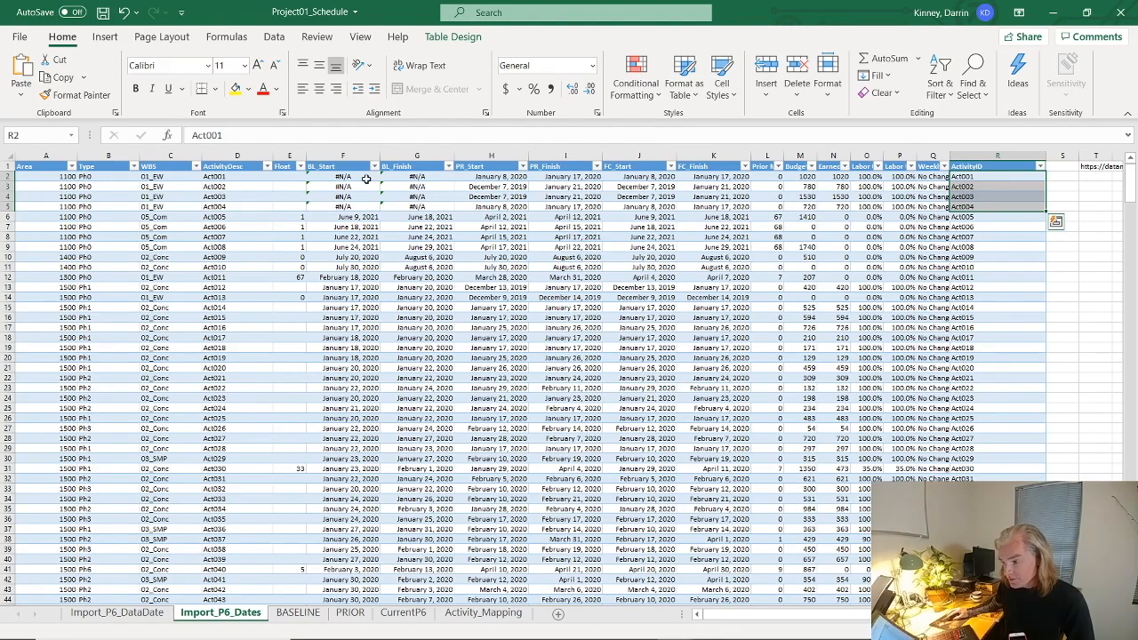
left_click(342, 176)
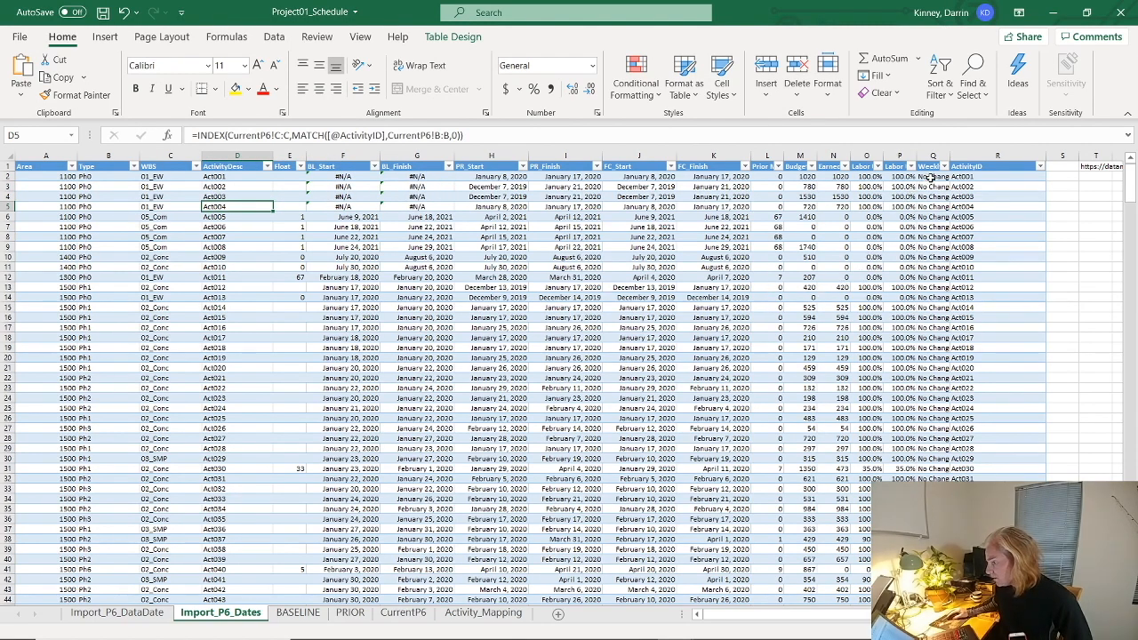
Review the IF-based No Change / Active Activities status formula, then bring up Project01_resources' P6_export_forecast sheet.
left_click(931, 176)
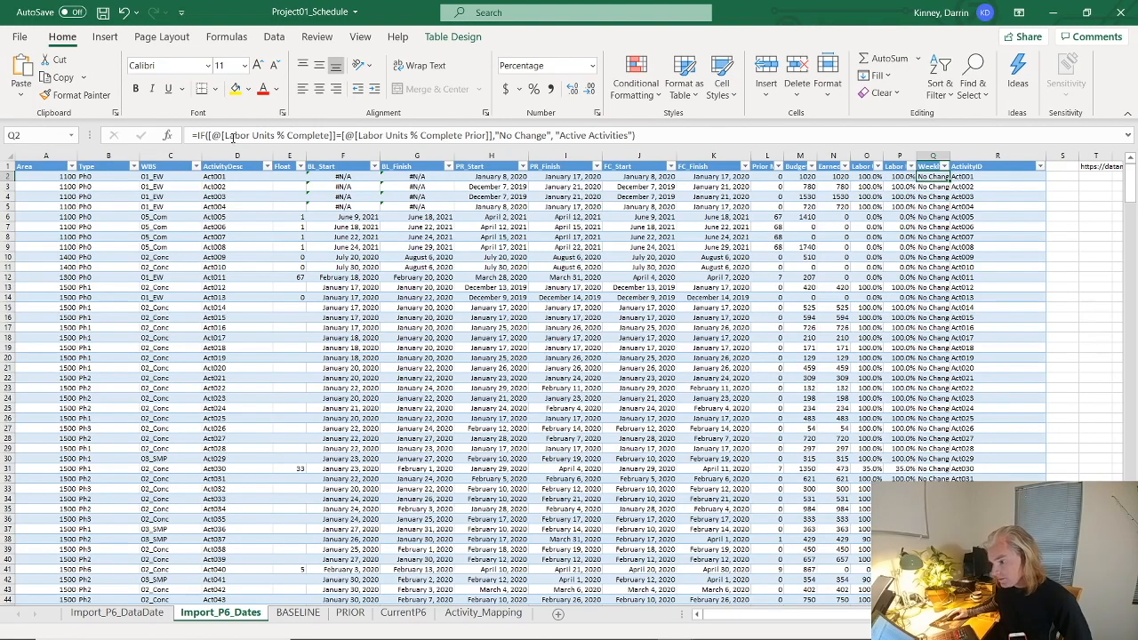
mouse_move(458, 132)
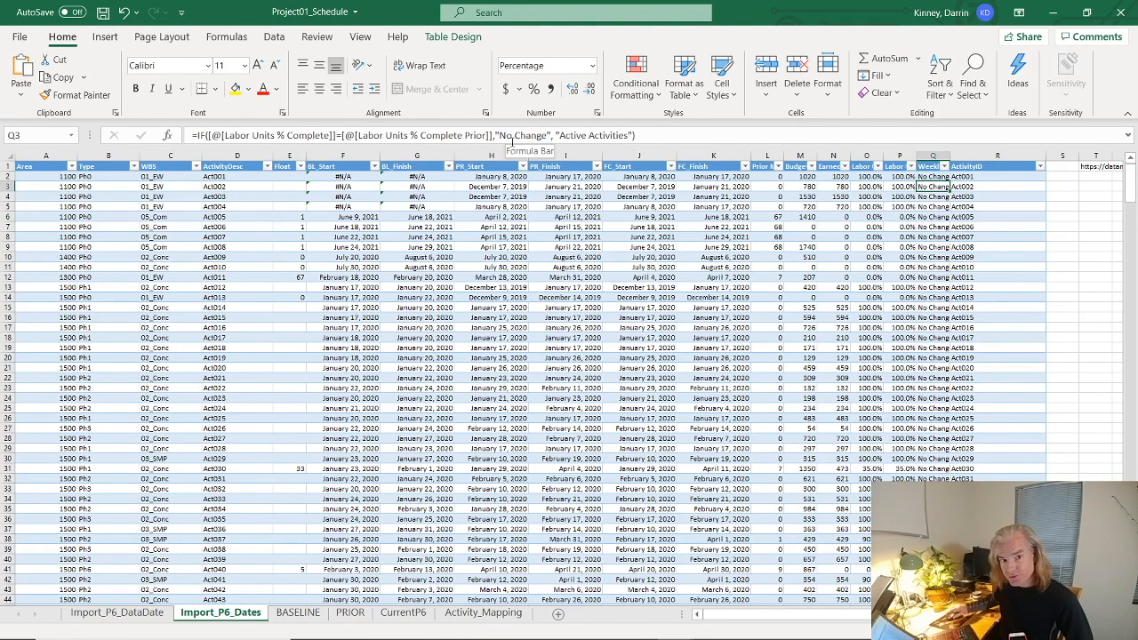
mouse_move(528, 537)
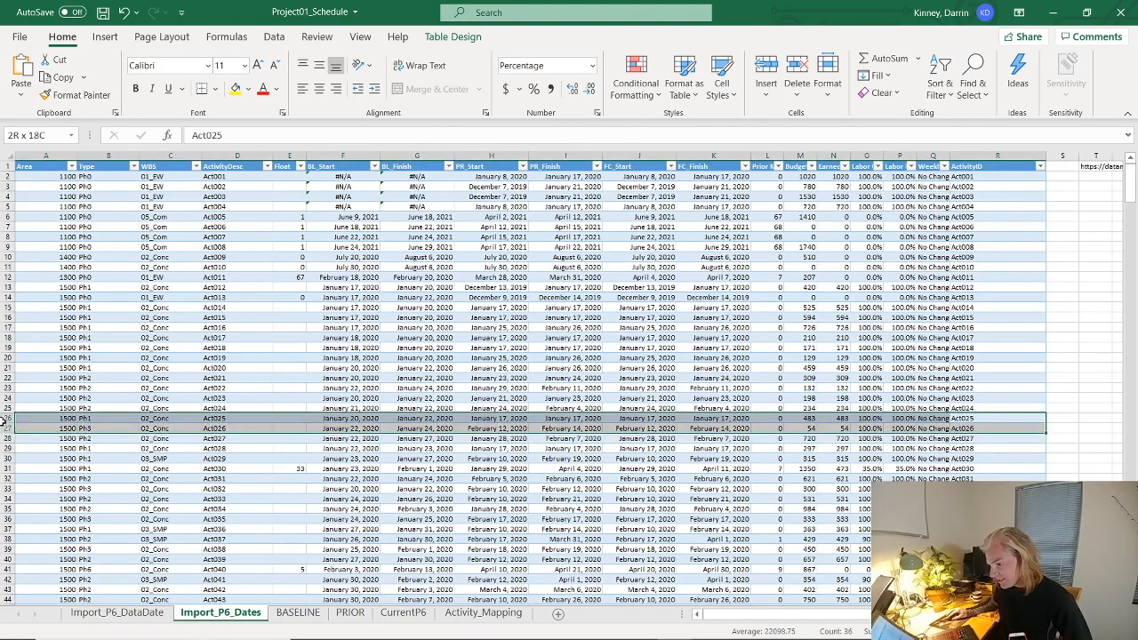
left_click(46, 418)
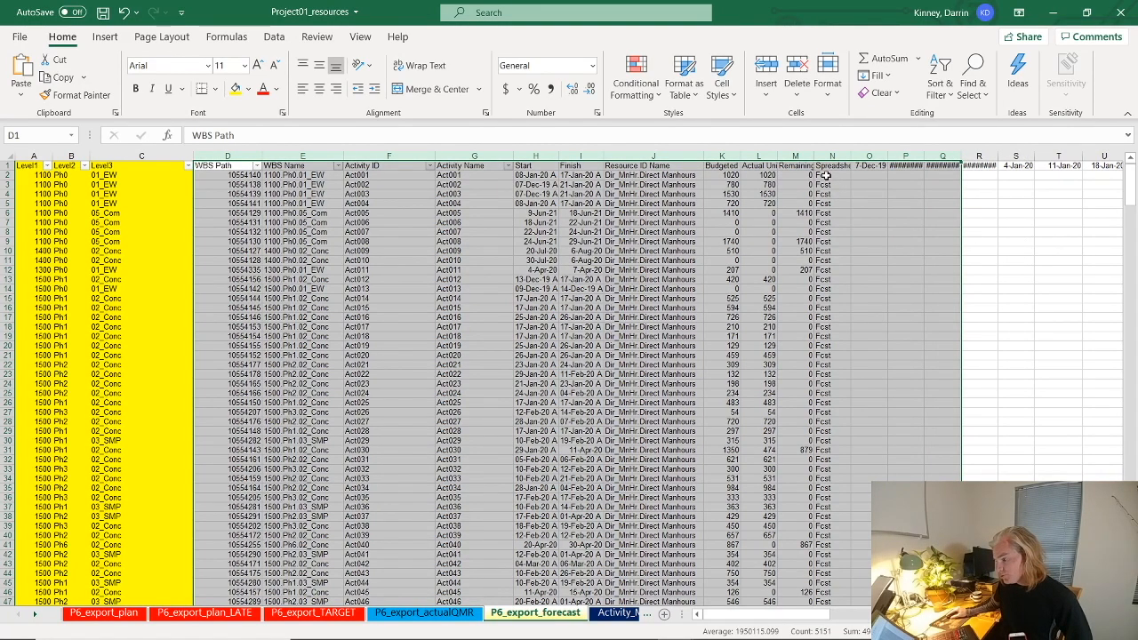
Select the block of weekly forecast spread values across the dated columns like 3/28/2020.
left_click(832, 176)
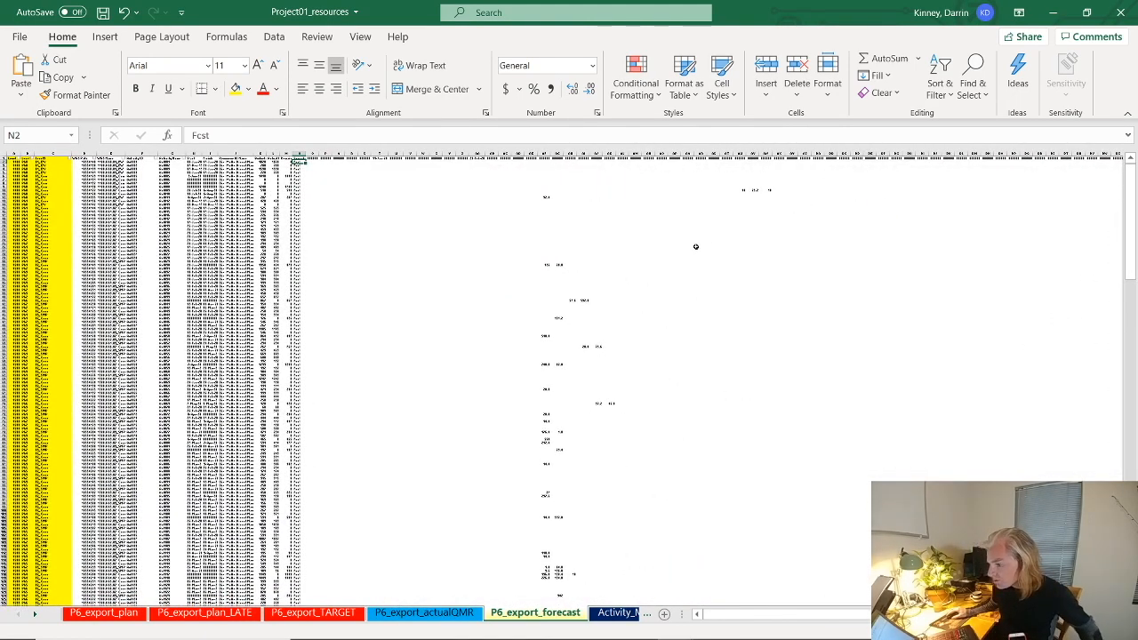
left_click_drag(548, 263, 560, 270)
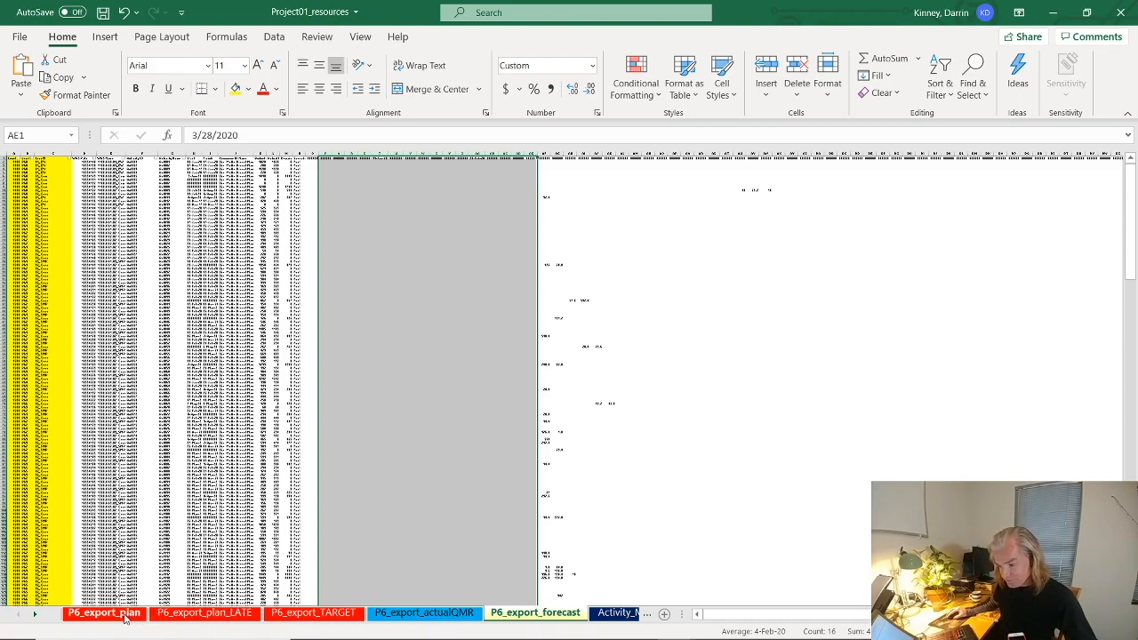
View the P6_export_plan sheet's weekly planned manhour columns with values like 546 and 1071.
left_click(103, 612)
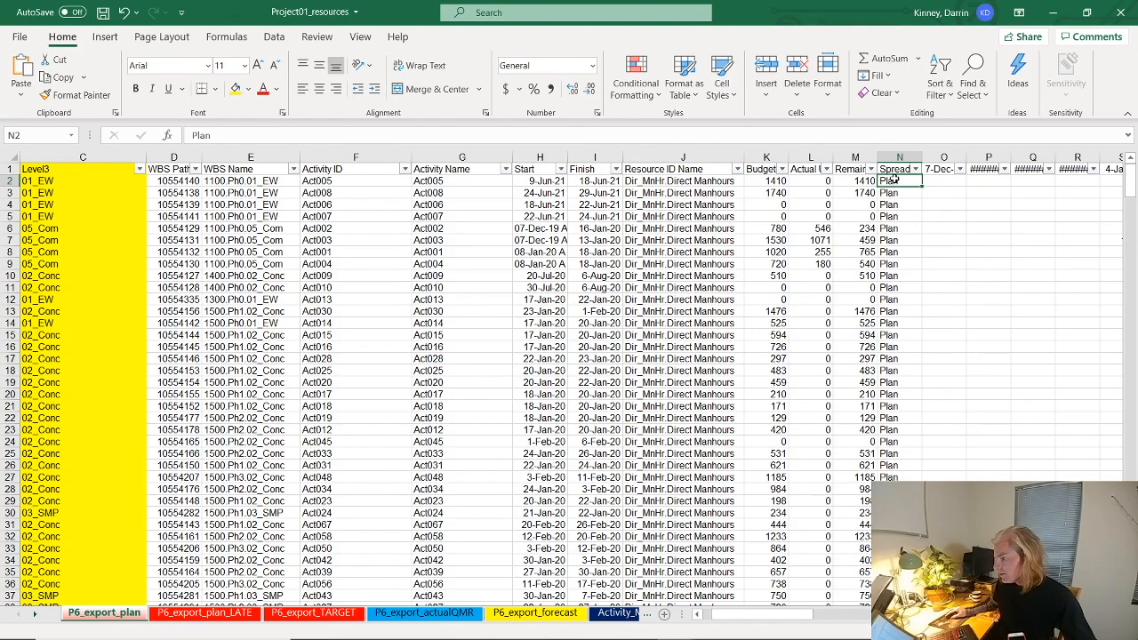
scroll("right", 3)
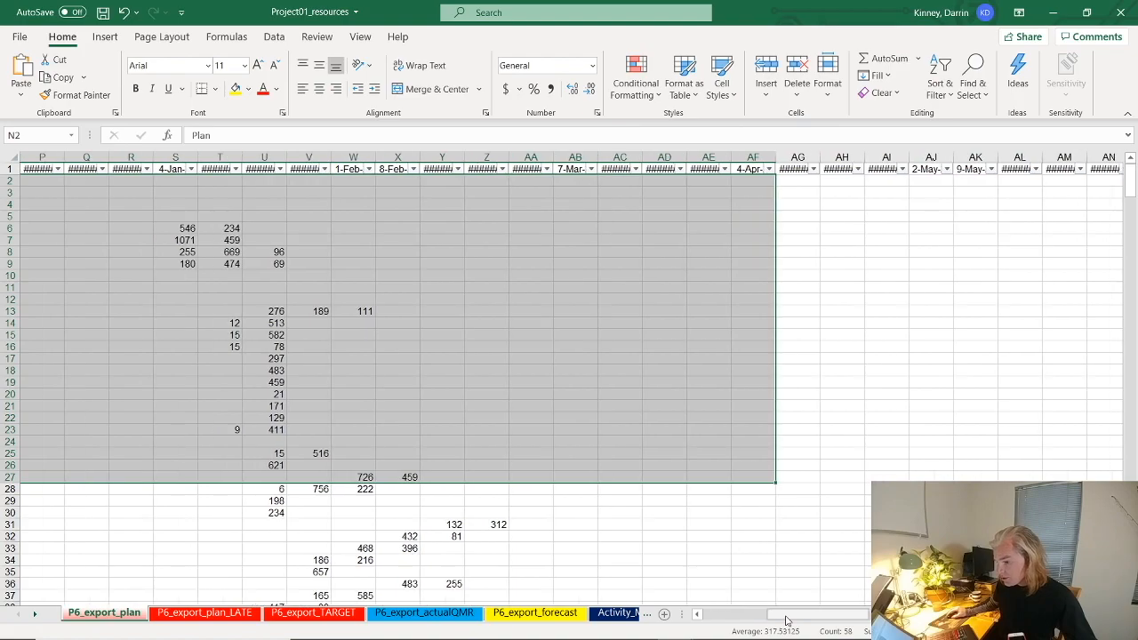
scroll("left", 3)
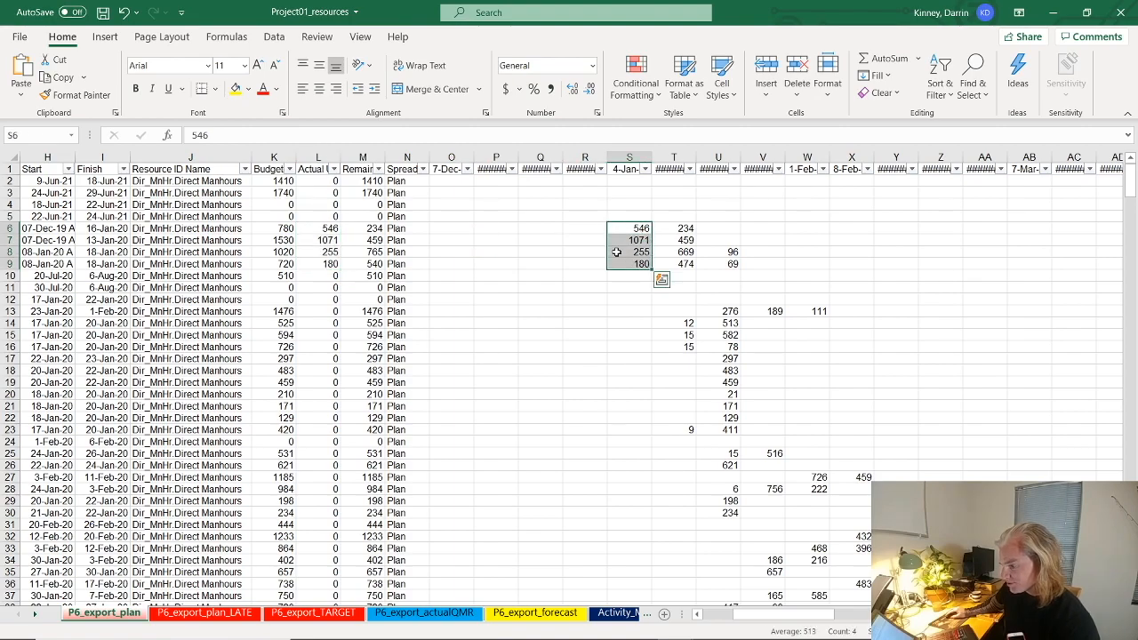
mouse_move(498, 235)
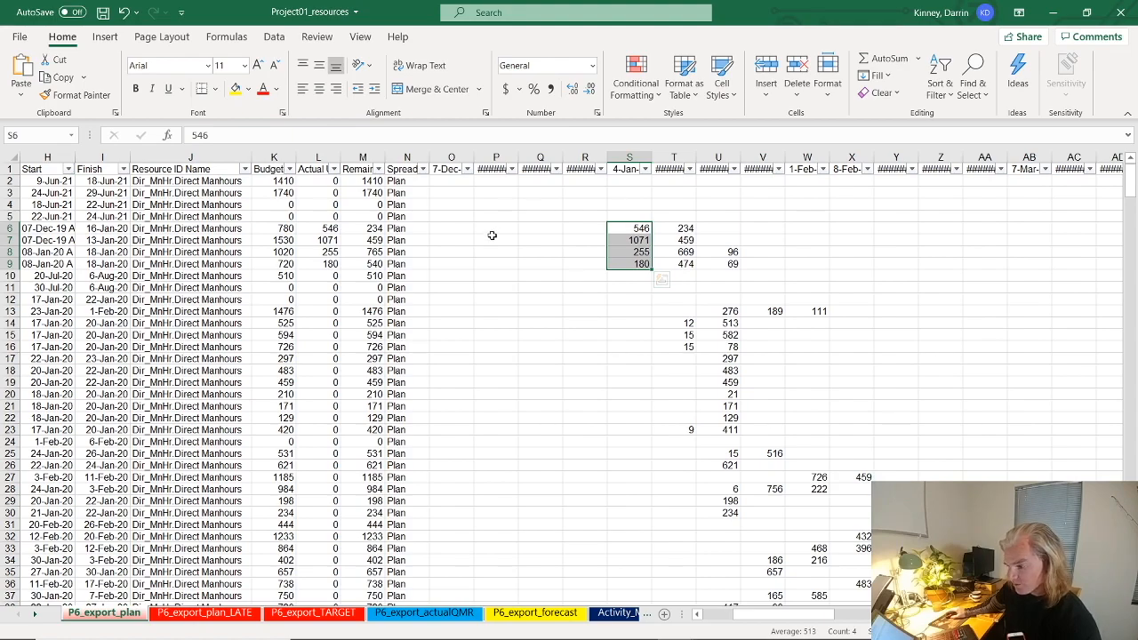
mouse_move(608, 255)
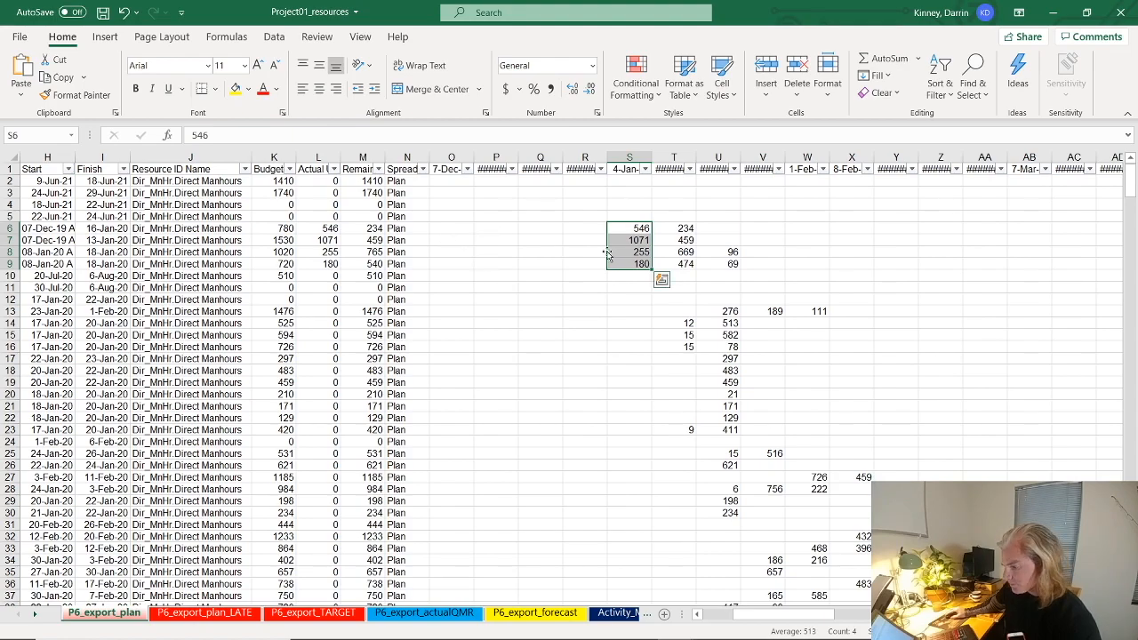
mouse_move(615, 270)
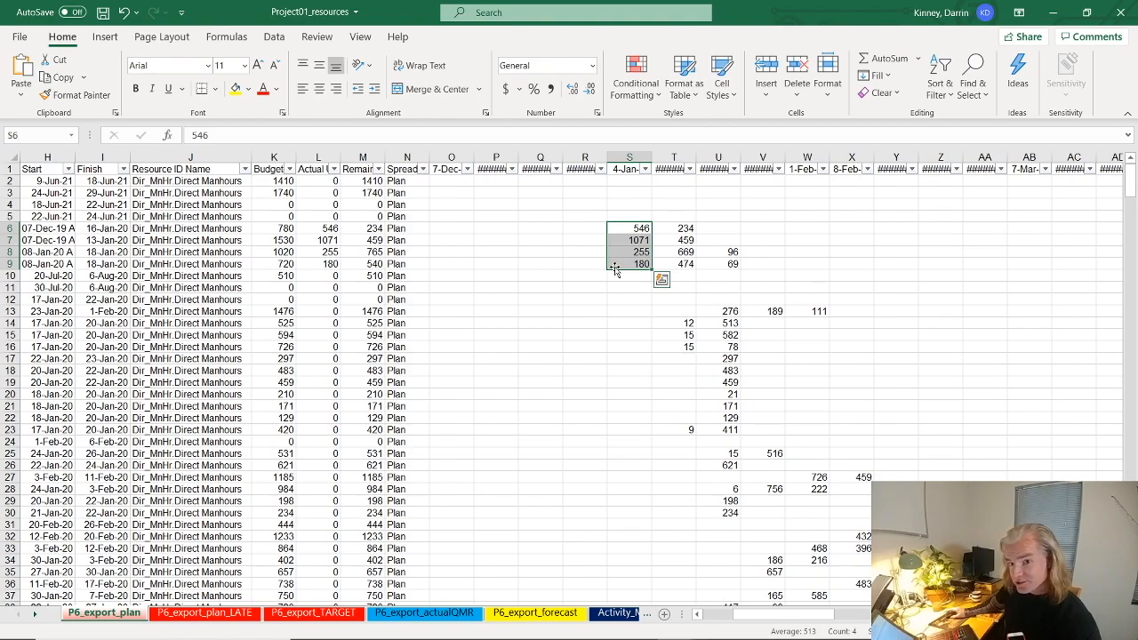
mouse_move(473, 277)
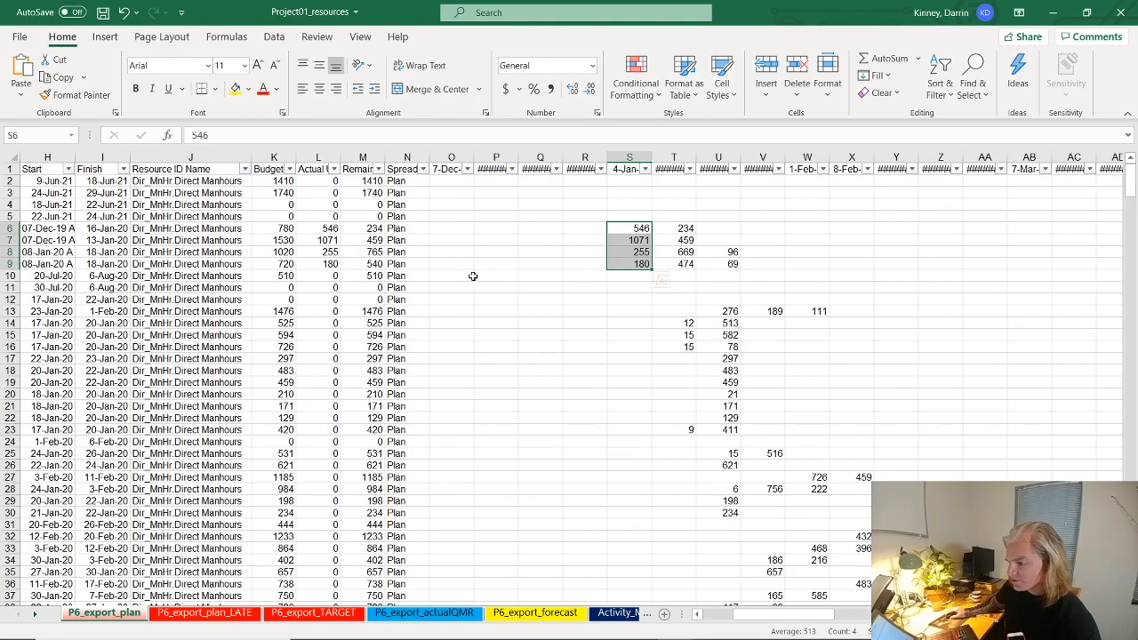
Select the Spread column labels, which all read 'Plan'.
left_click(406, 182)
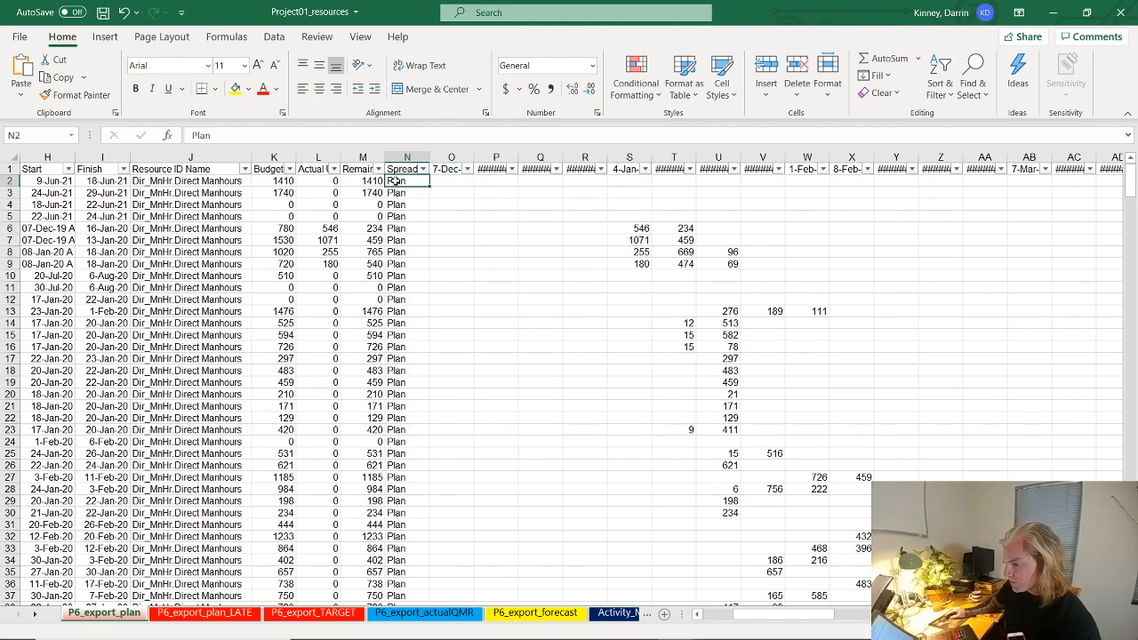
left_click_drag(405, 182, 406, 417)
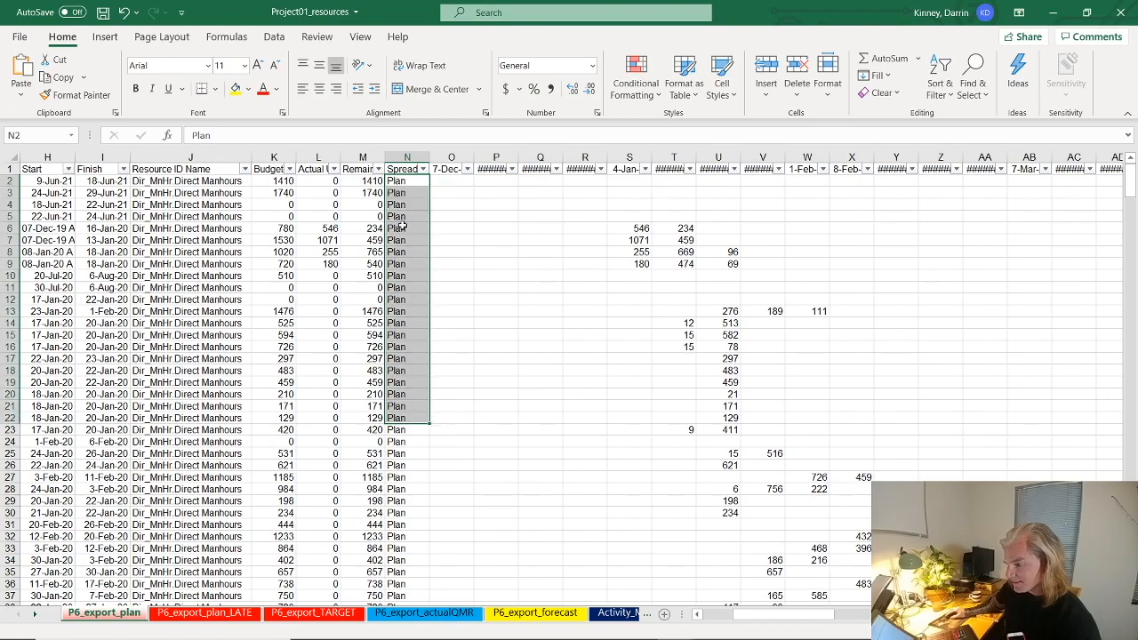
left_click_drag(406, 181, 405, 359)
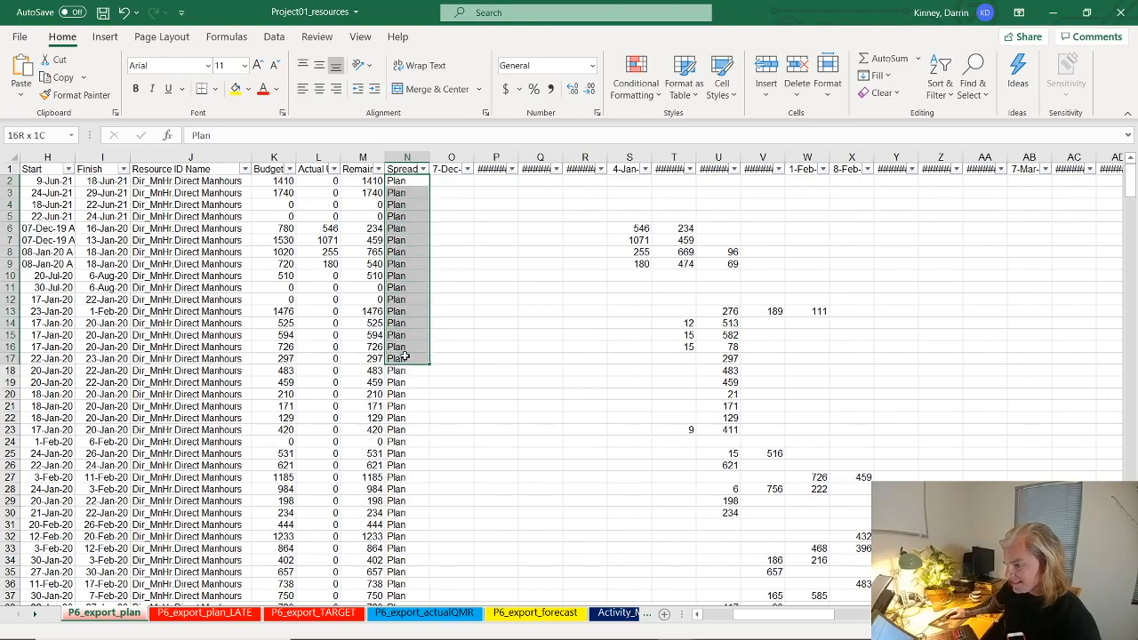
left_click(405, 181)
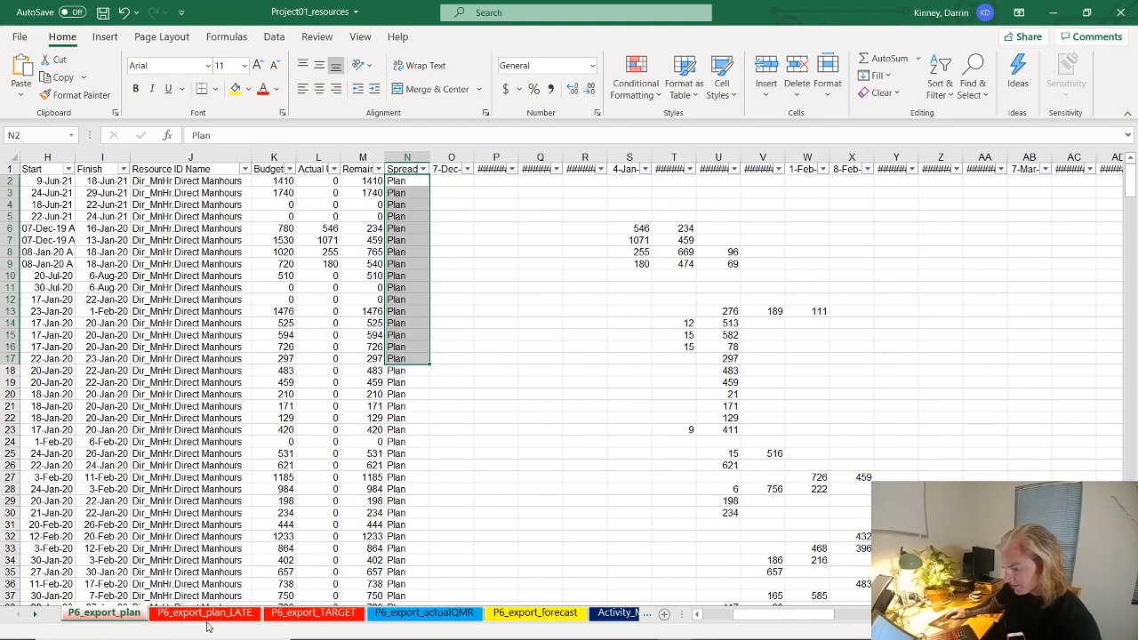
Compare the 'Plan_Late' and 'Target' spread labels on the P6_export_plan_LATE and P6_export_TARGET sheets.
left_click(204, 611)
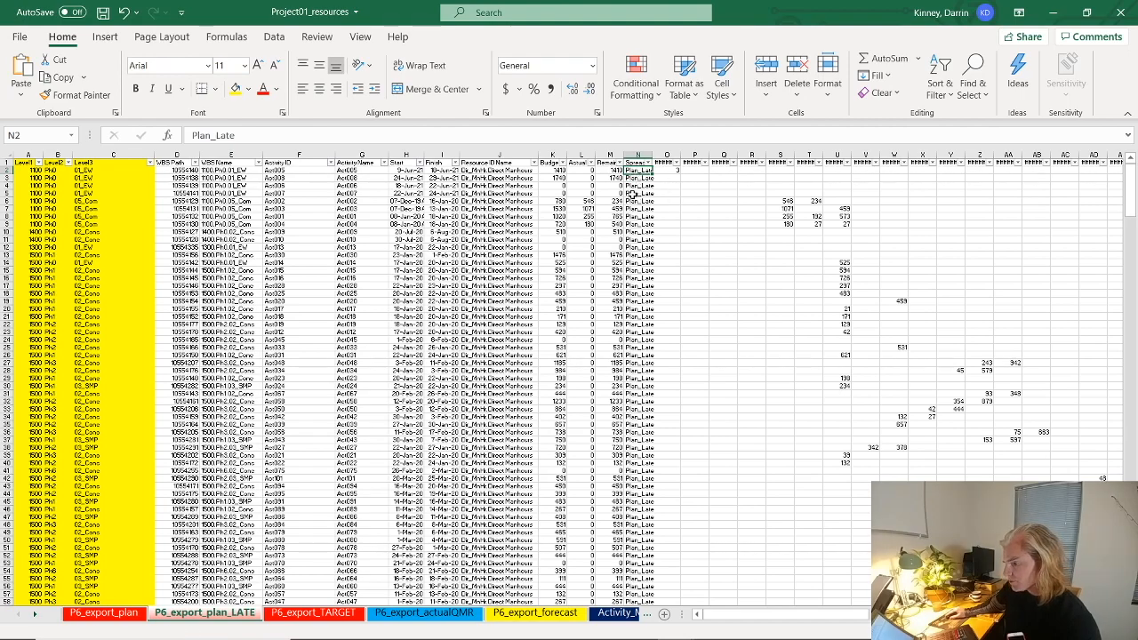
left_click(313, 614)
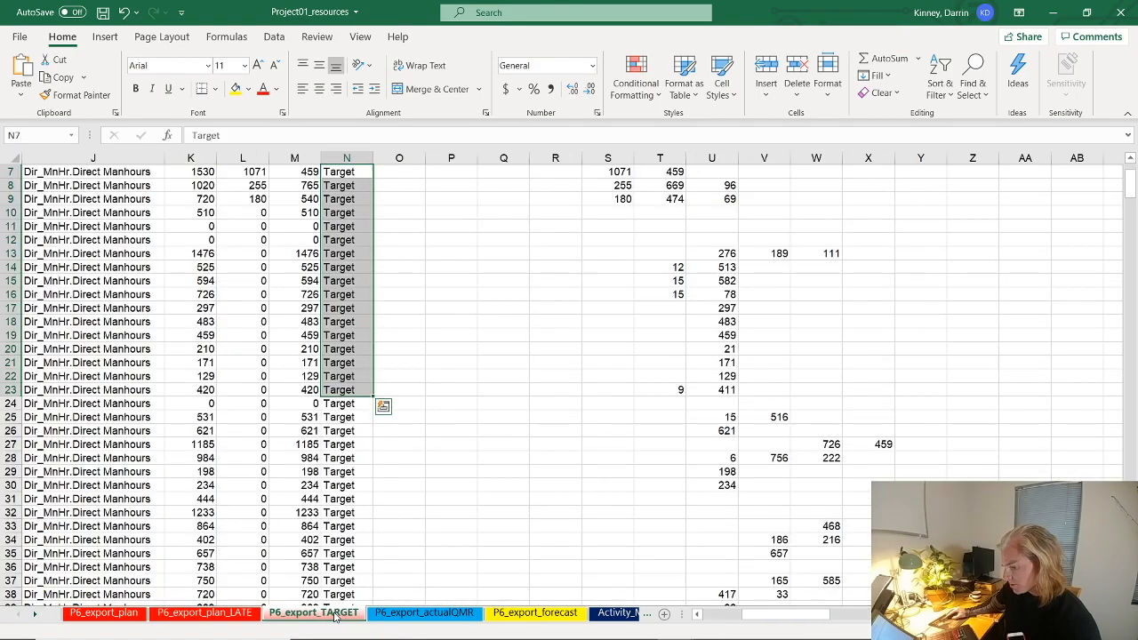
scroll("up", 3)
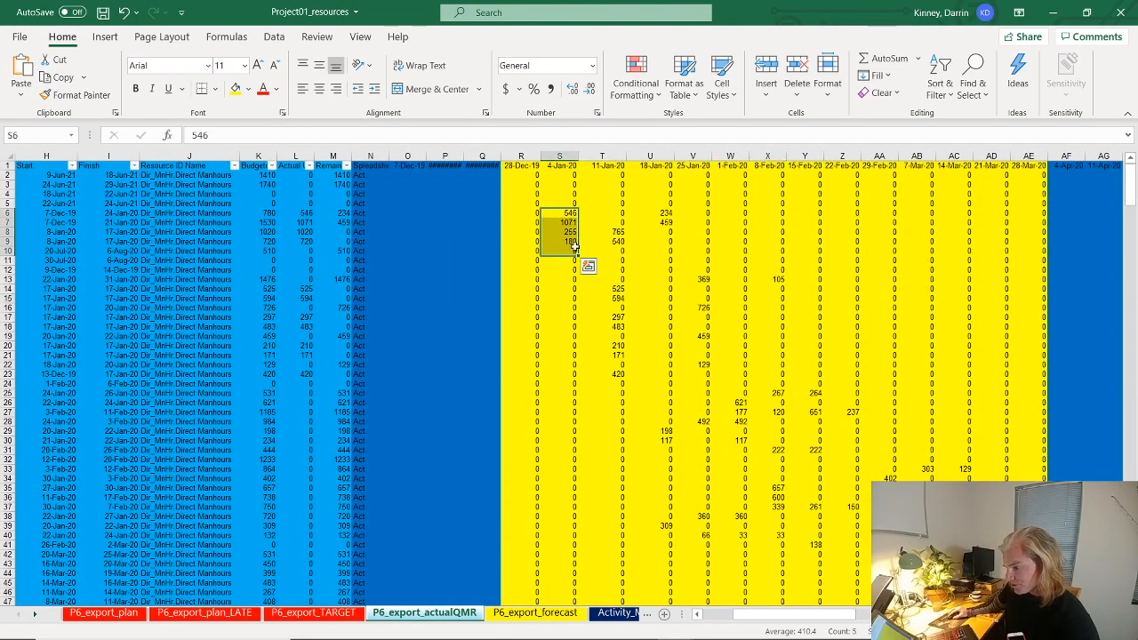
left_click(601, 231)
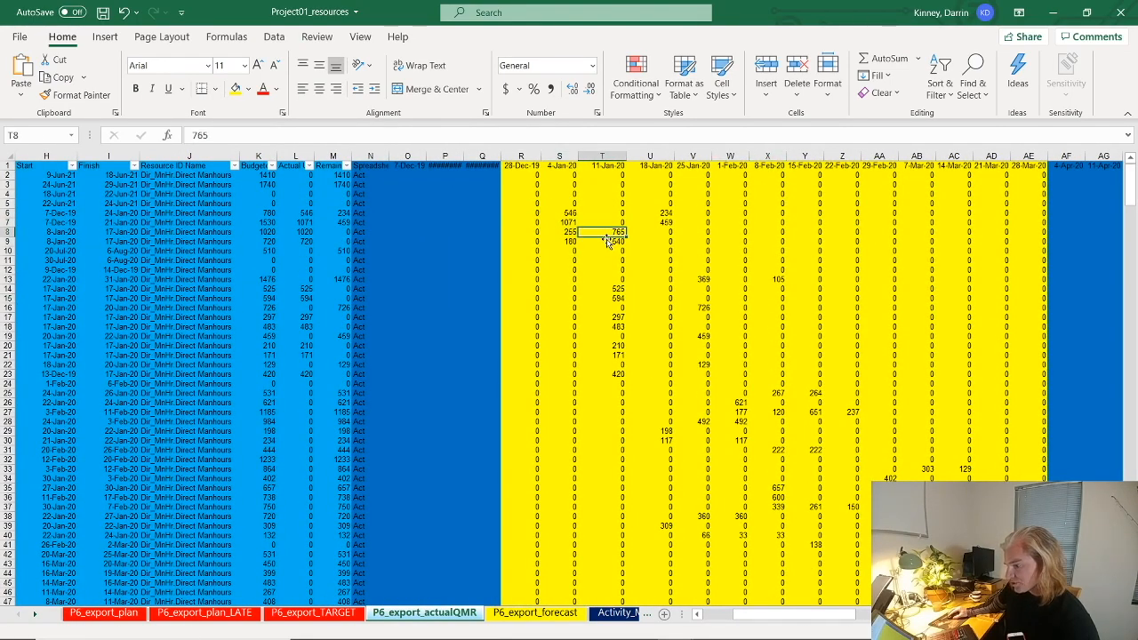
left_click(601, 288)
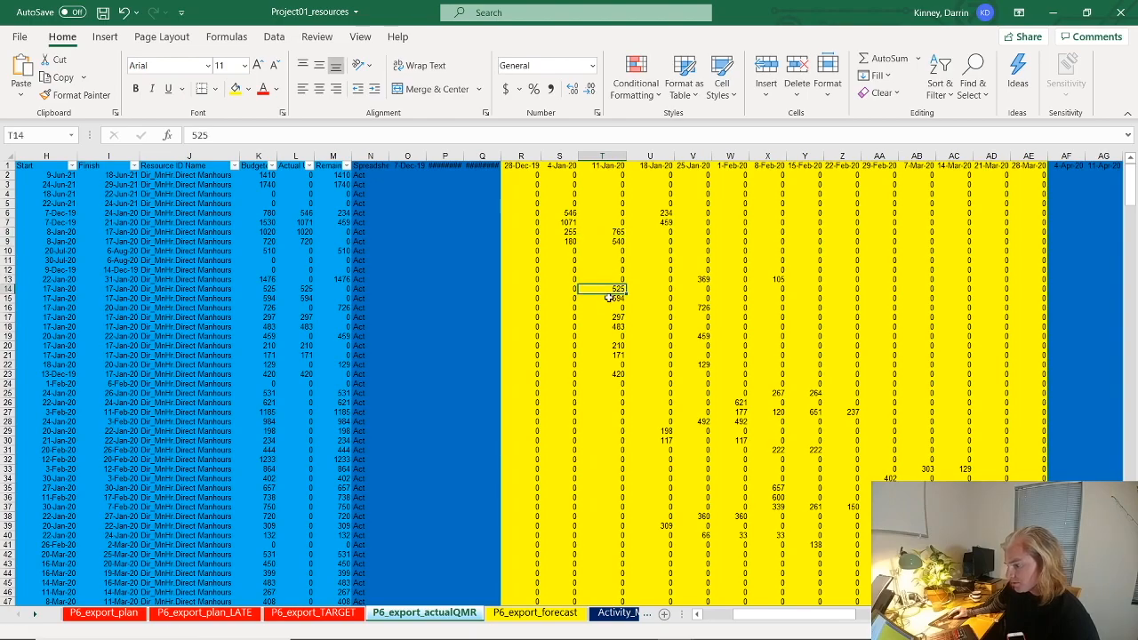
left_click(600, 316)
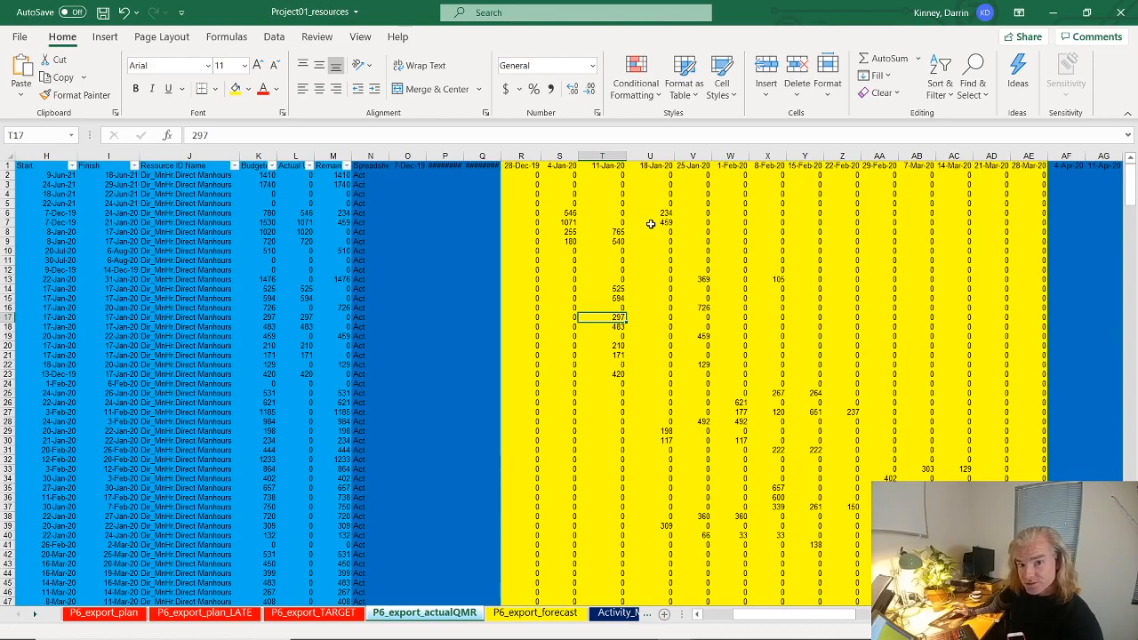
mouse_move(608, 336)
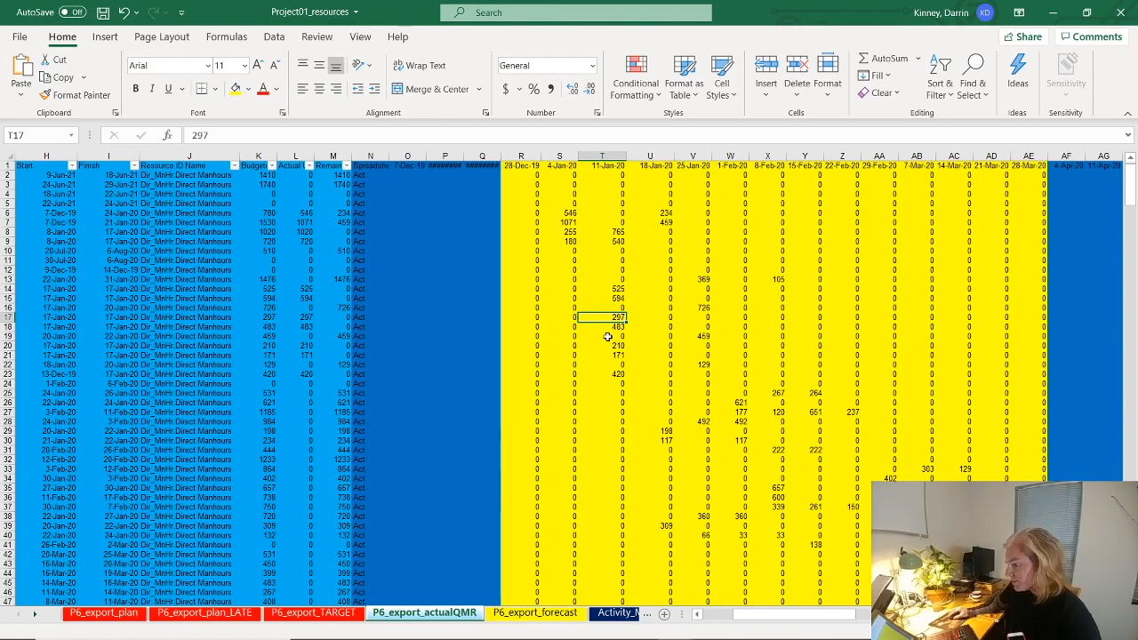
mouse_move(594, 174)
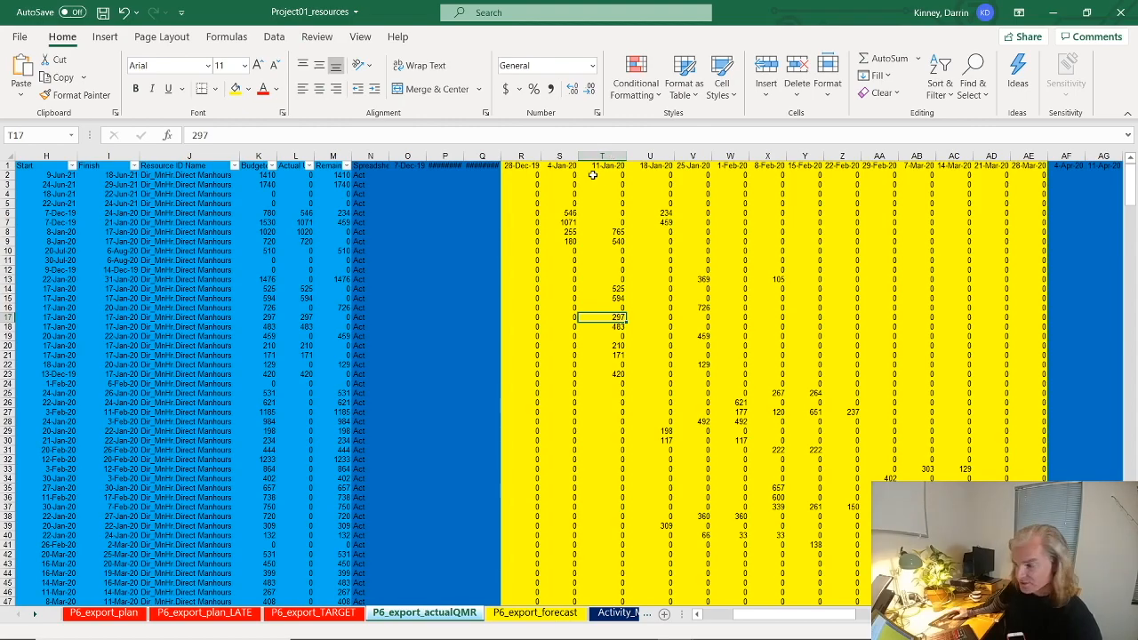
mouse_move(565, 214)
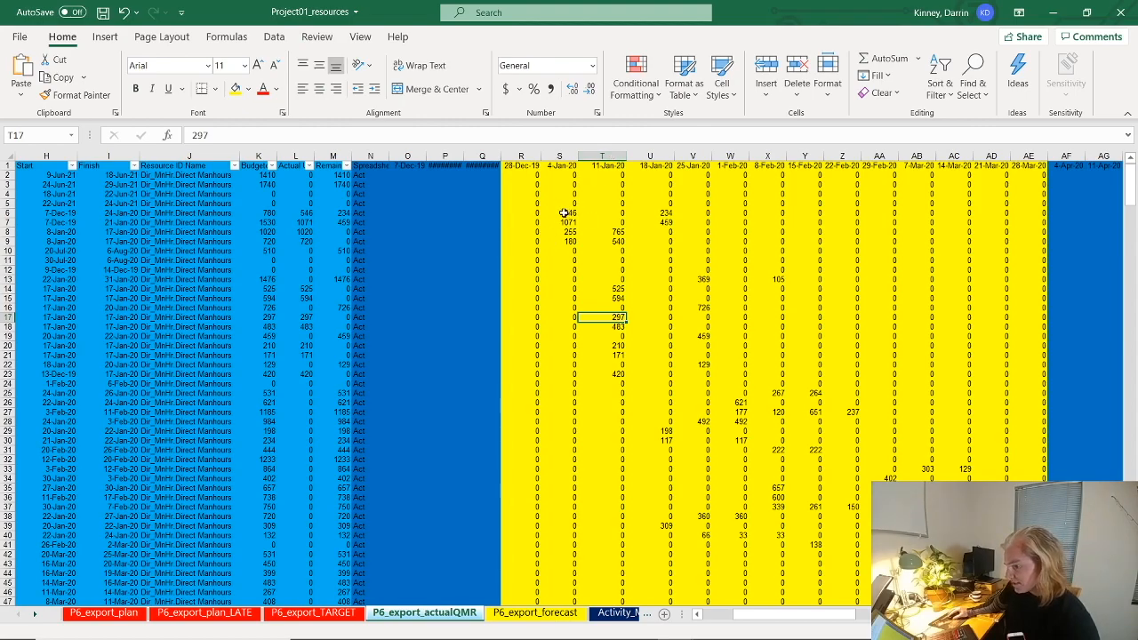
left_click_drag(558, 214, 828, 334)
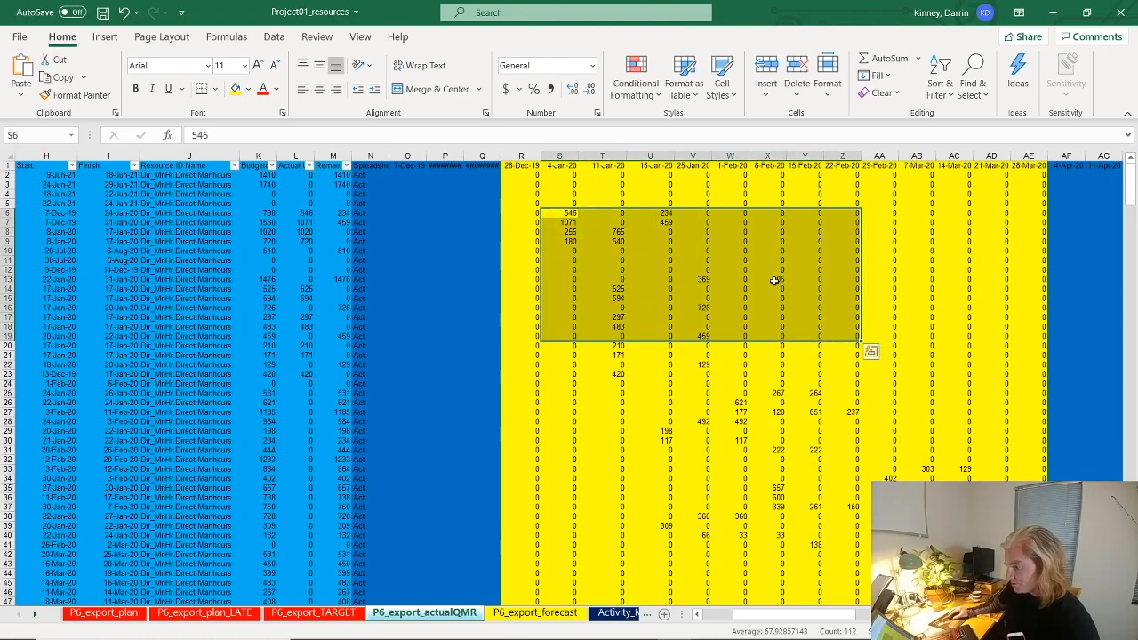
left_click(1027, 176)
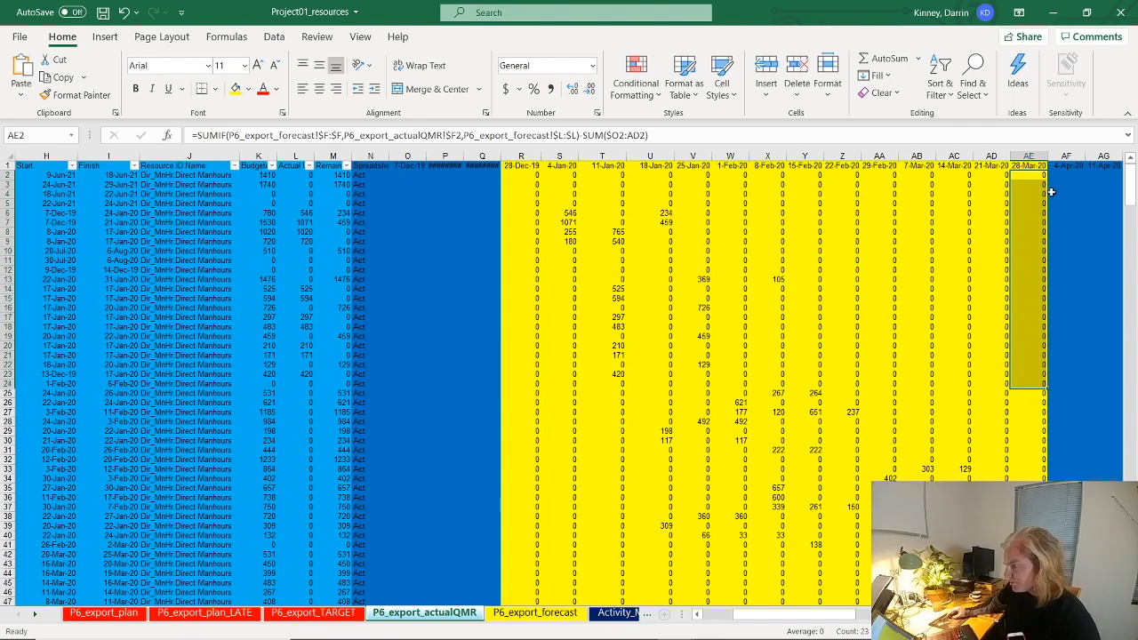
mouse_move(665, 301)
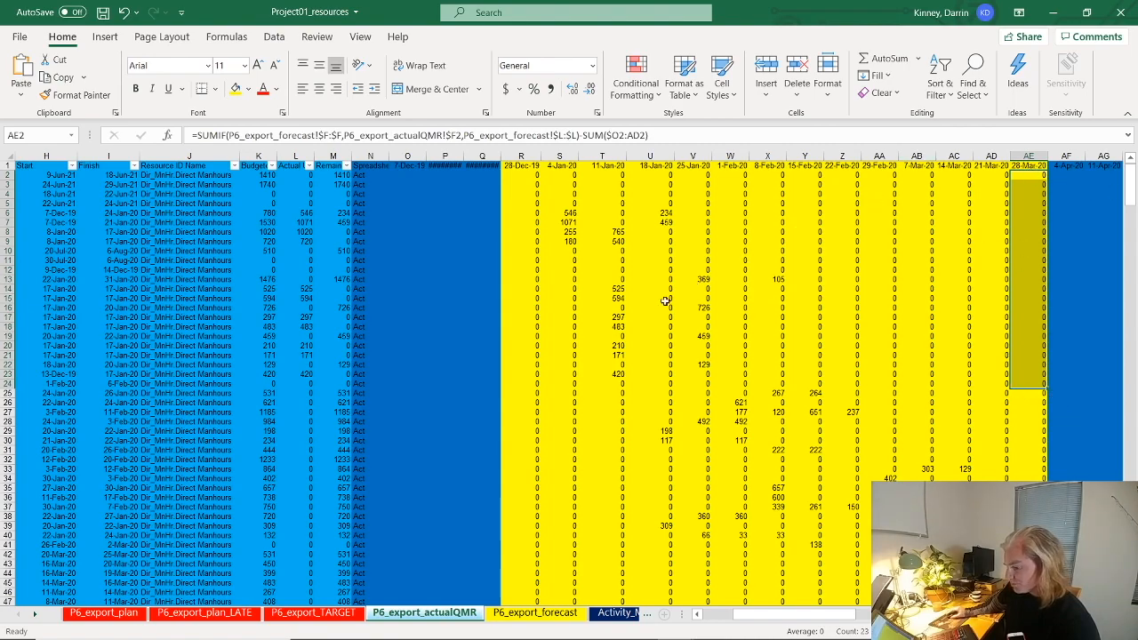
mouse_move(380, 347)
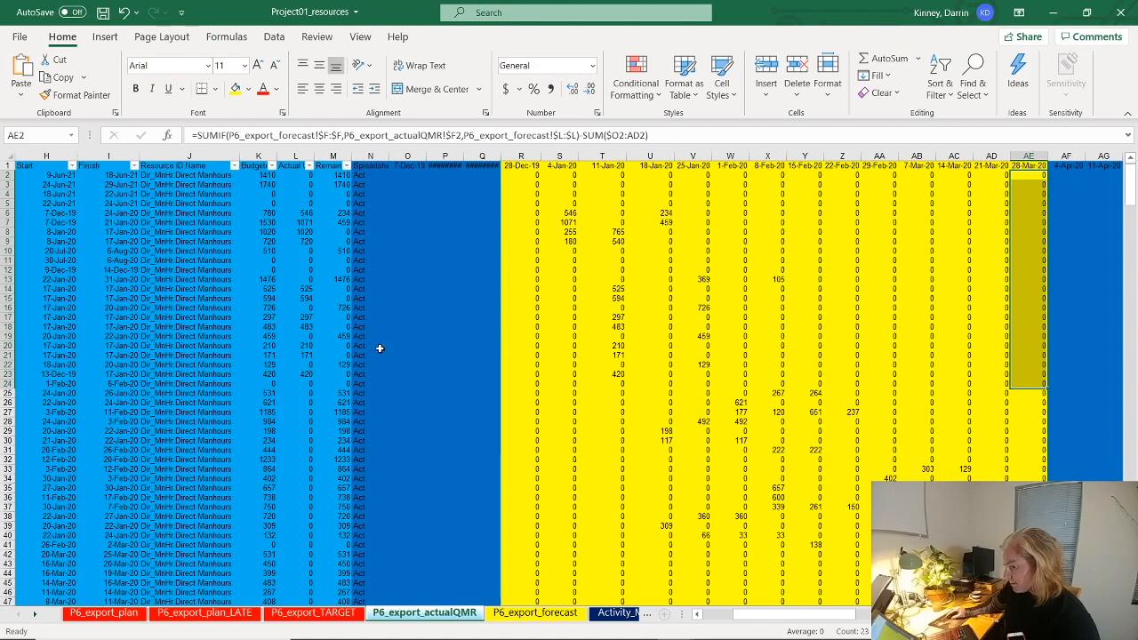
left_click(370, 364)
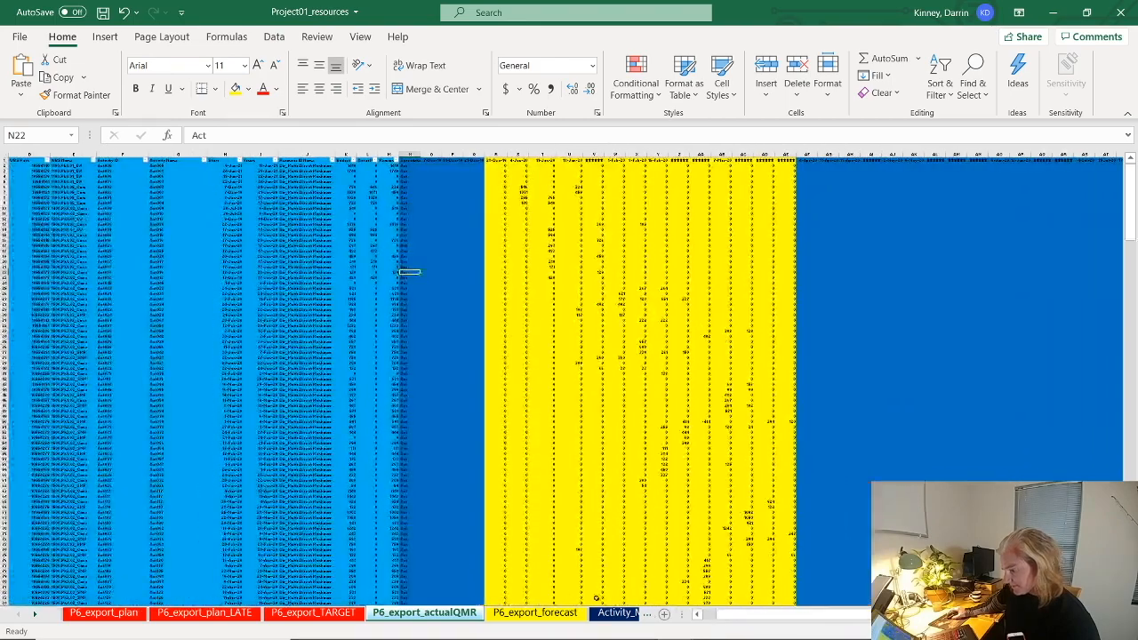
Leave the resources workbook and return to the Project01_Pbix report in Power BI Desktop.
scroll("left", 3)
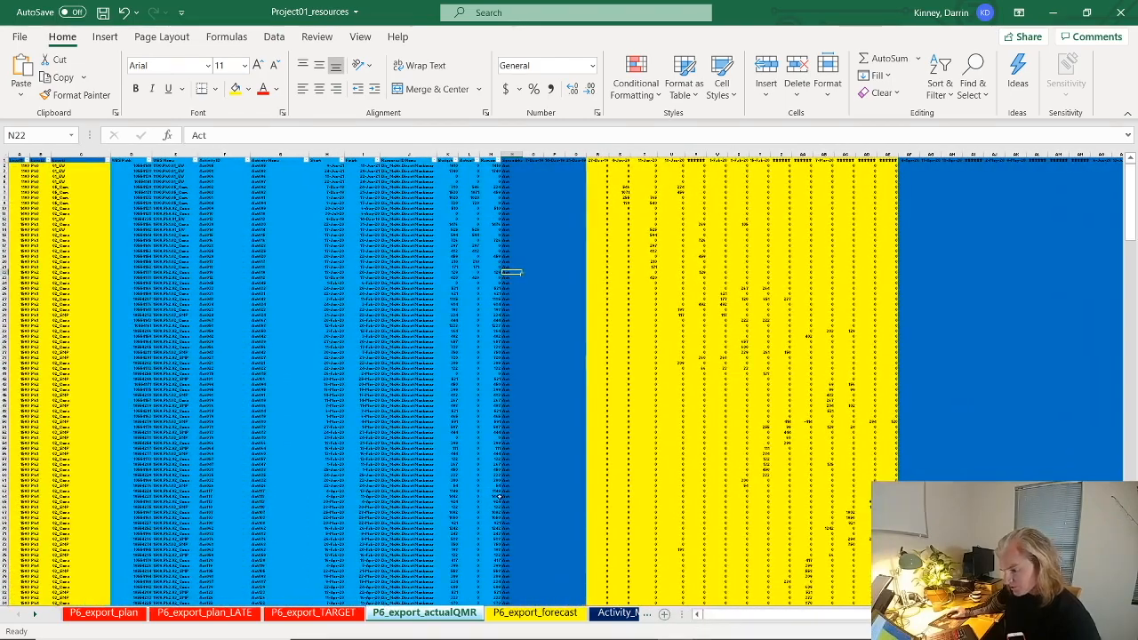
left_click(465, 358)
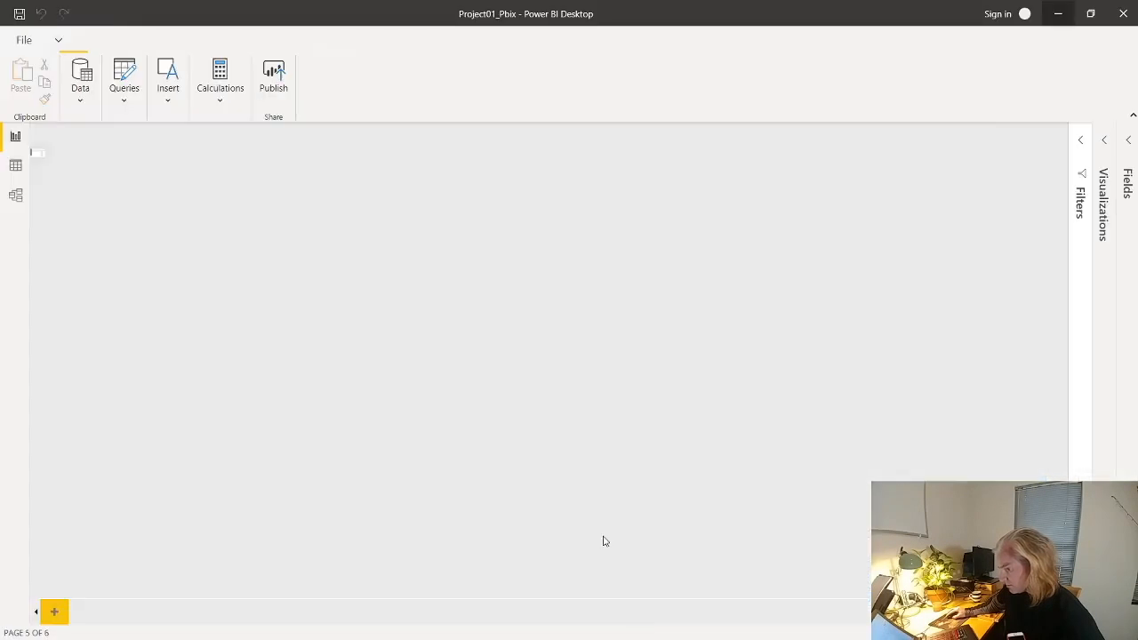
Switch to Data view, browse the Schedule table's activity date columns, then show Progress_Actual's weekly rows.
left_click(14, 163)
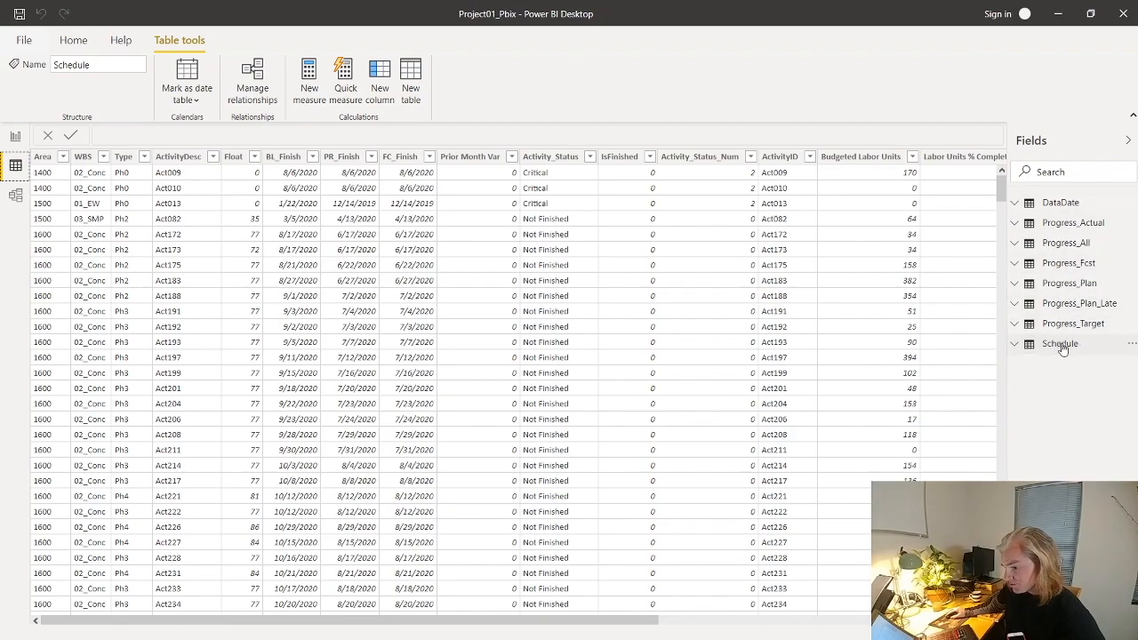
left_click(1060, 343)
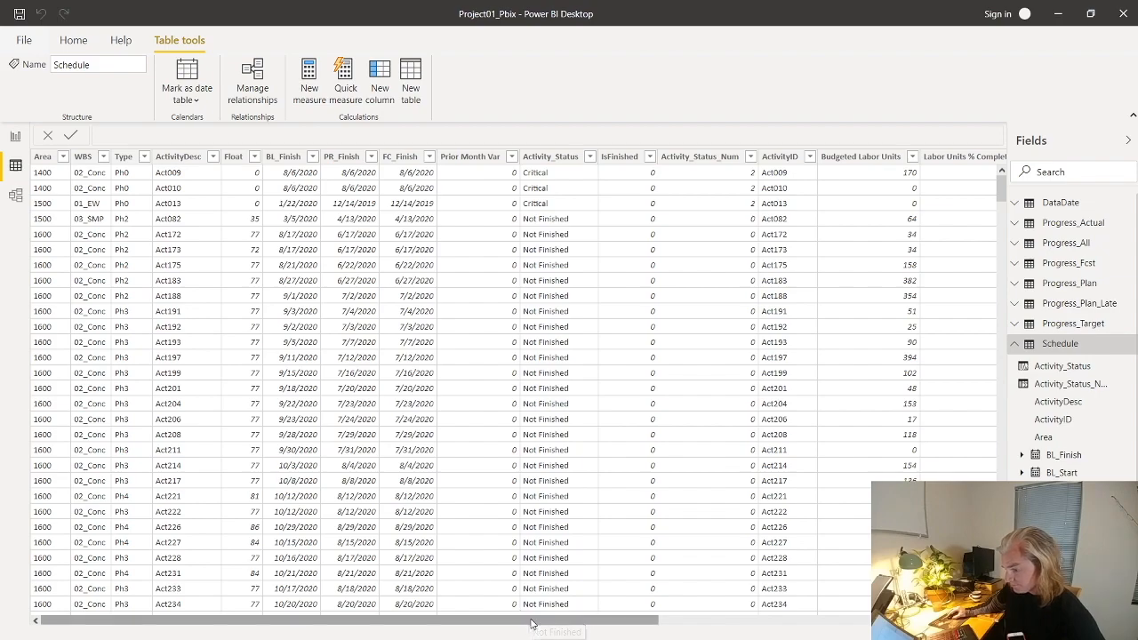
scroll("right", 3)
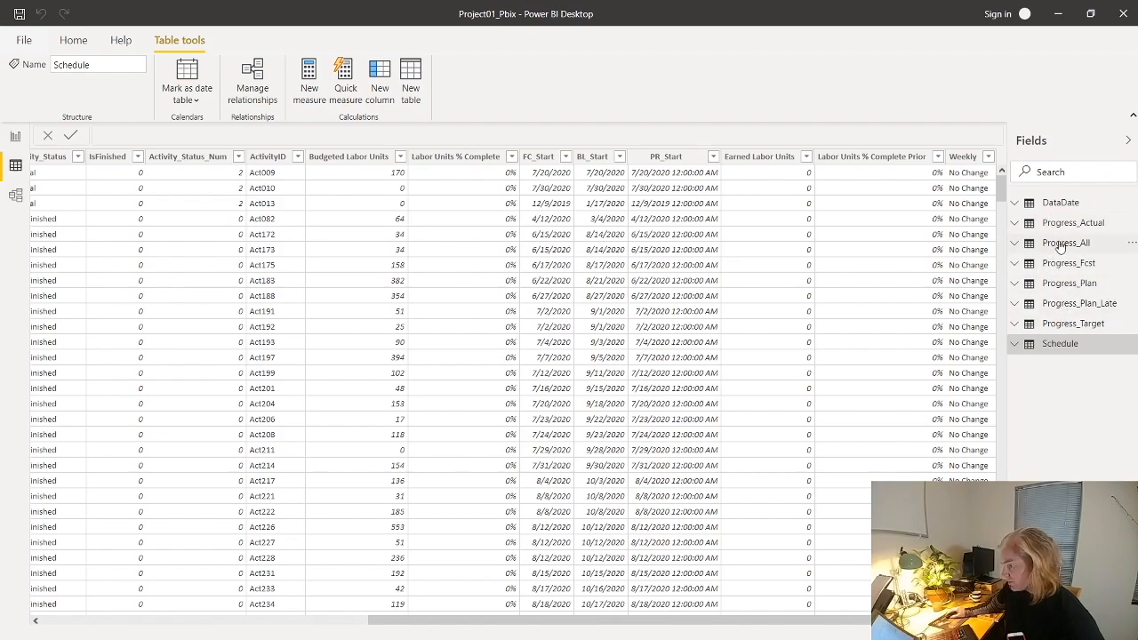
left_click(1073, 222)
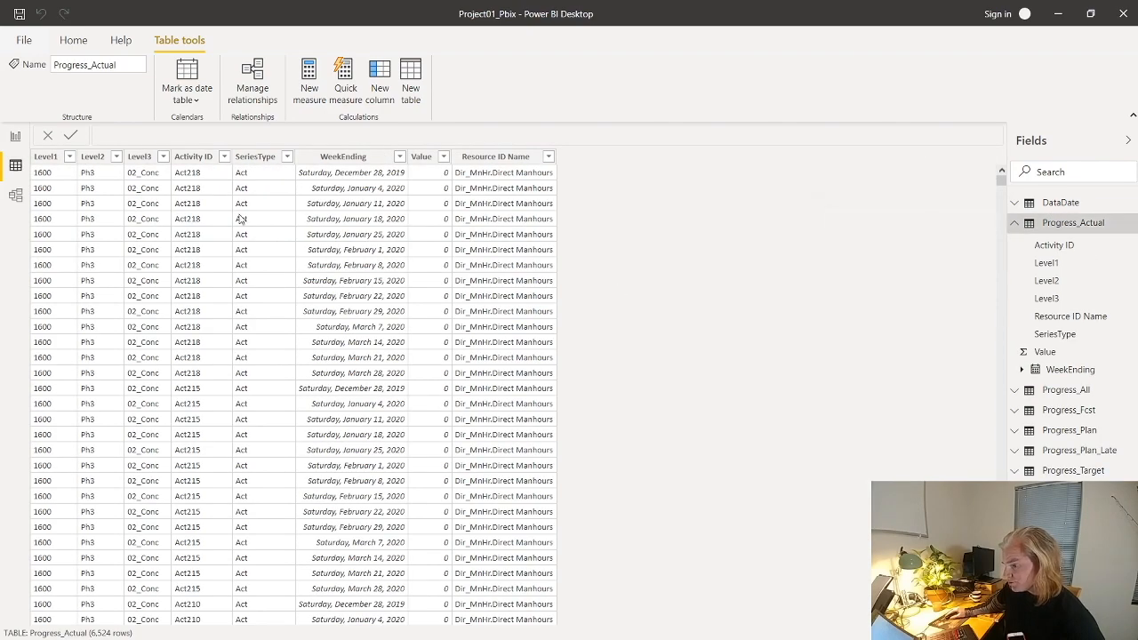
left_click(341, 156)
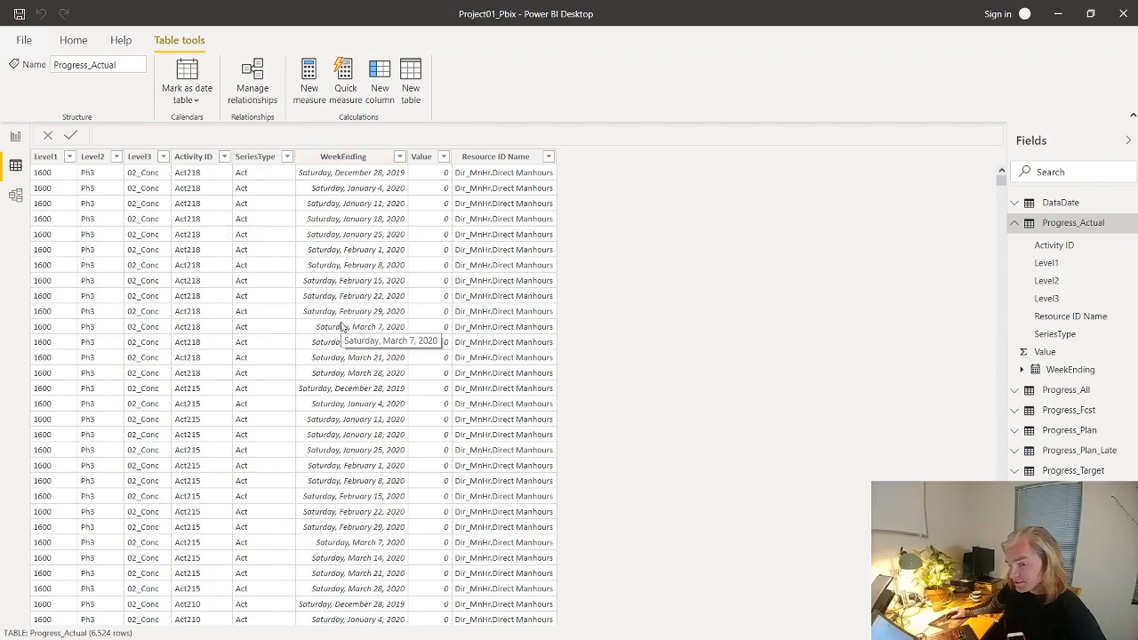
mouse_move(276, 429)
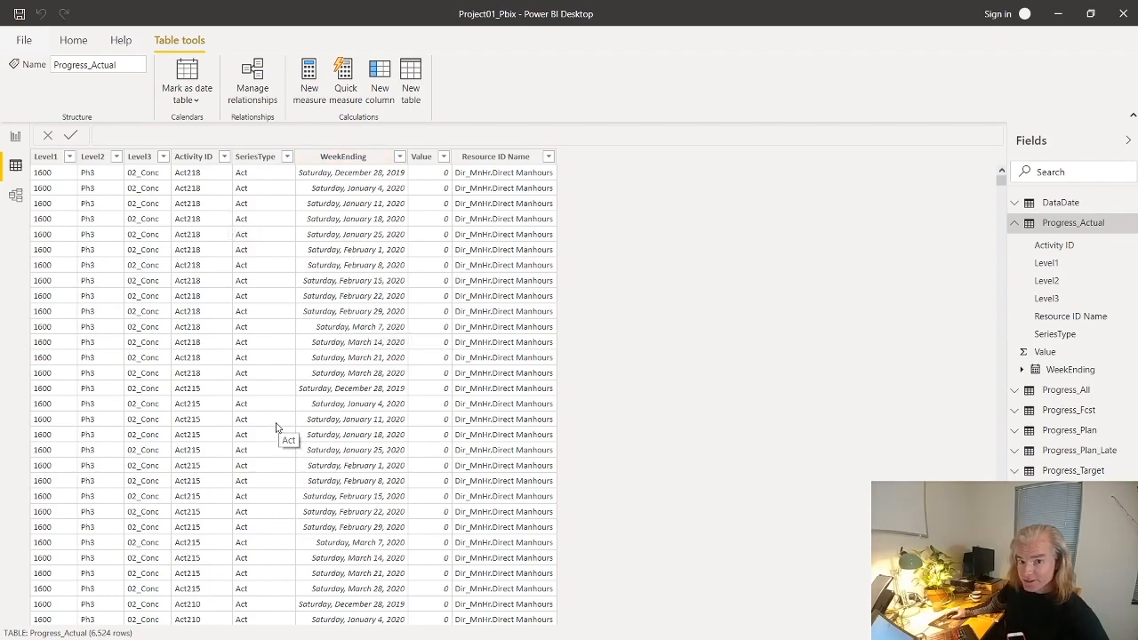
mouse_move(277, 366)
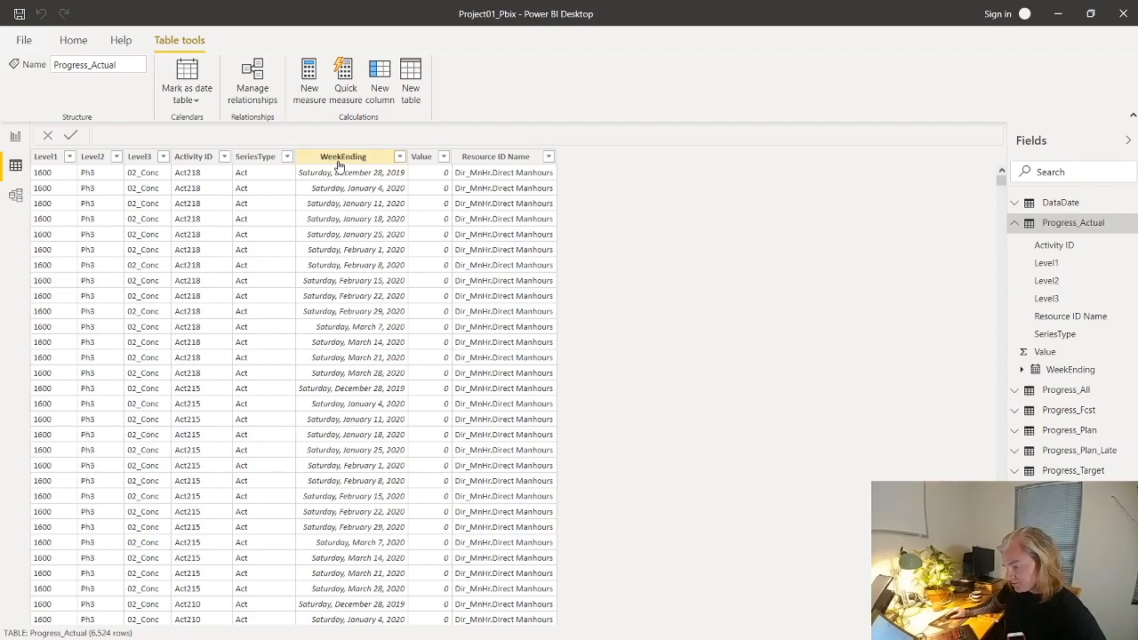
mouse_move(341, 157)
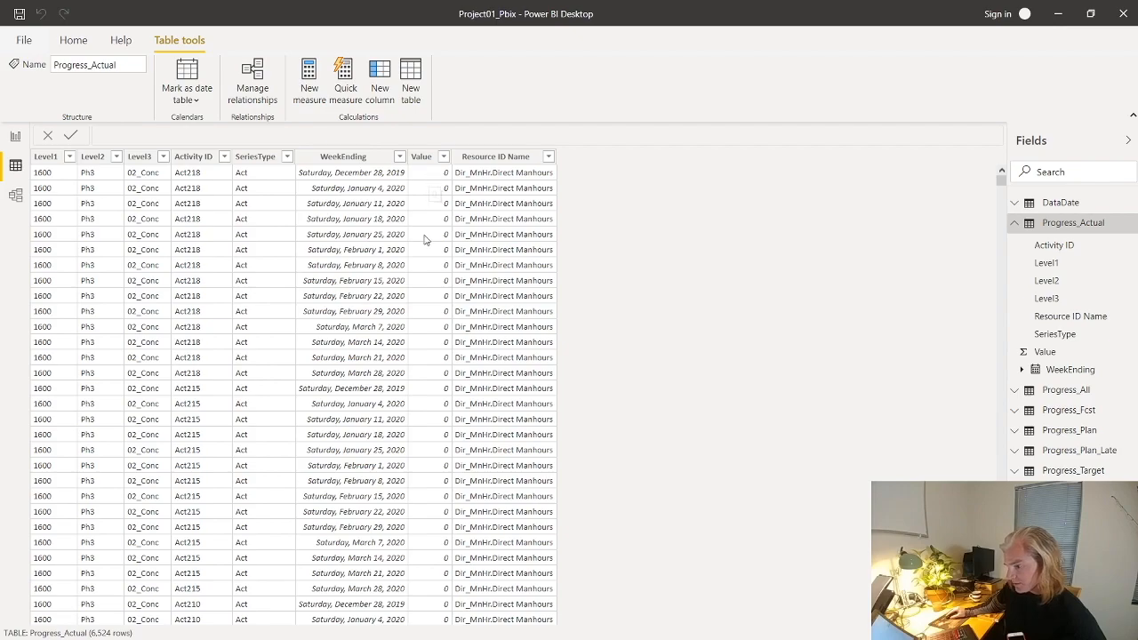
mouse_move(348, 401)
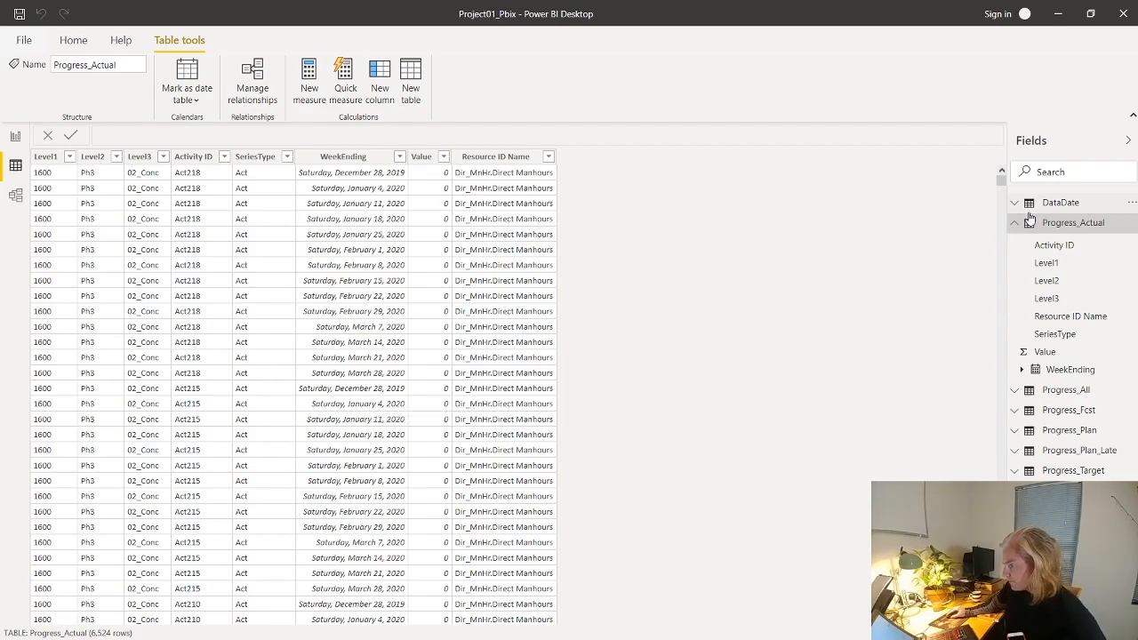
left_click(1014, 222)
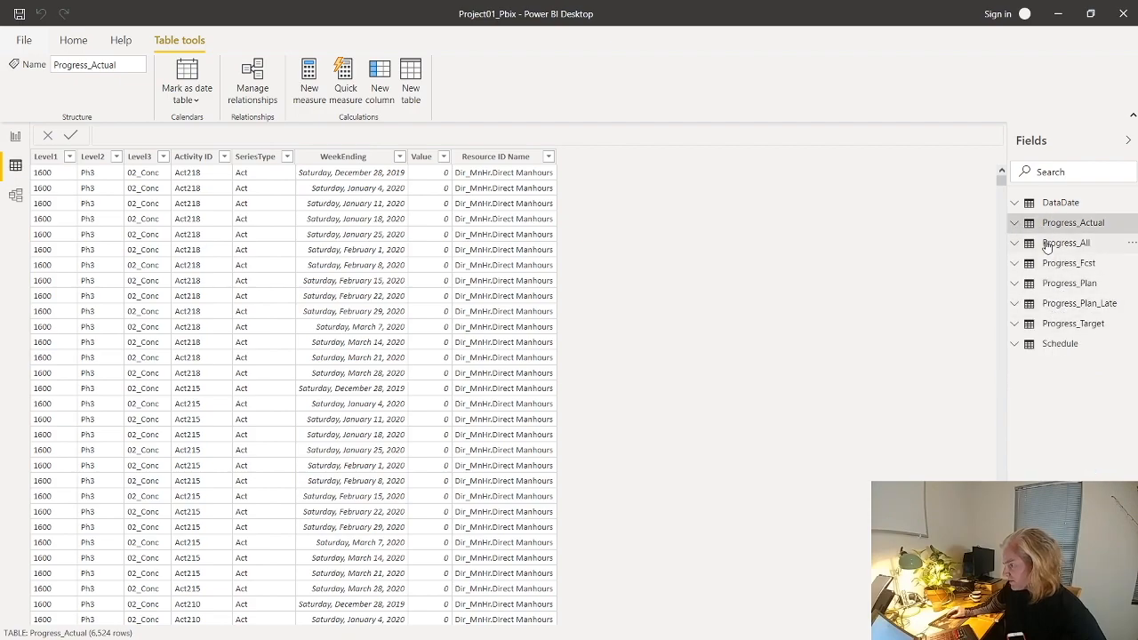
mouse_move(1067, 242)
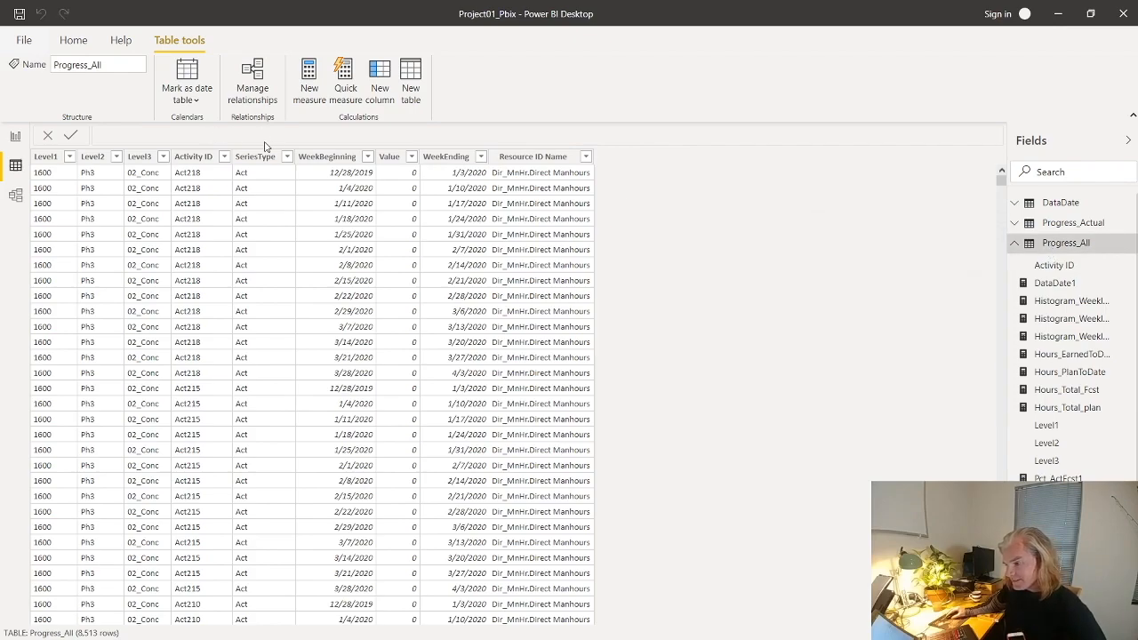
Inspect the SeriesType column of Progress_All (8,513 rows) and collapse its field list.
left_click(286, 157)
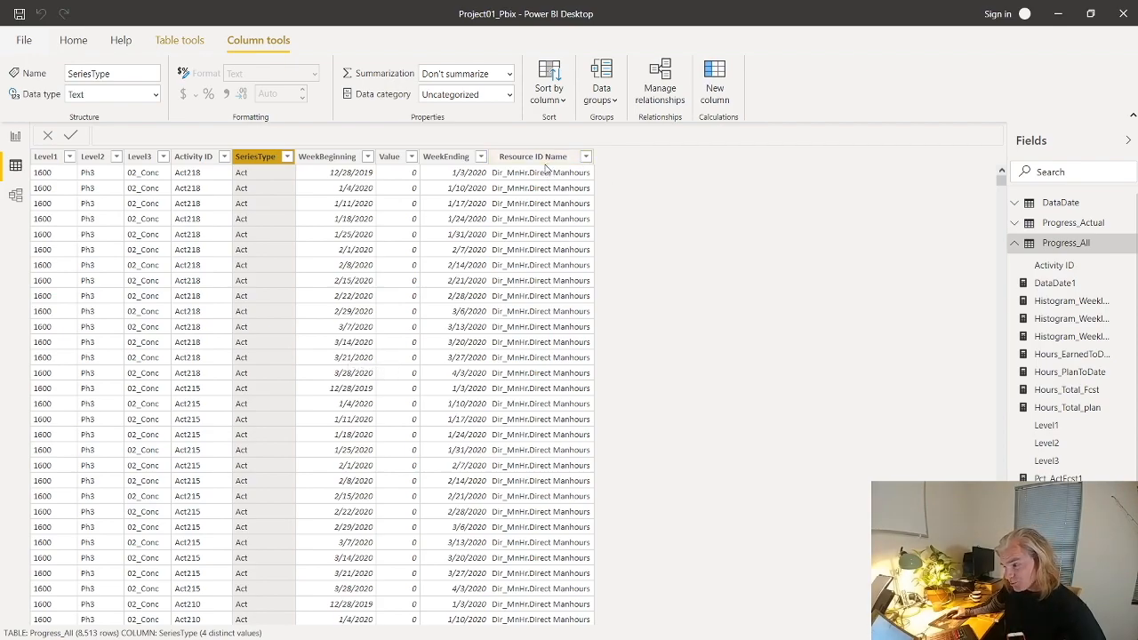
left_click(44, 157)
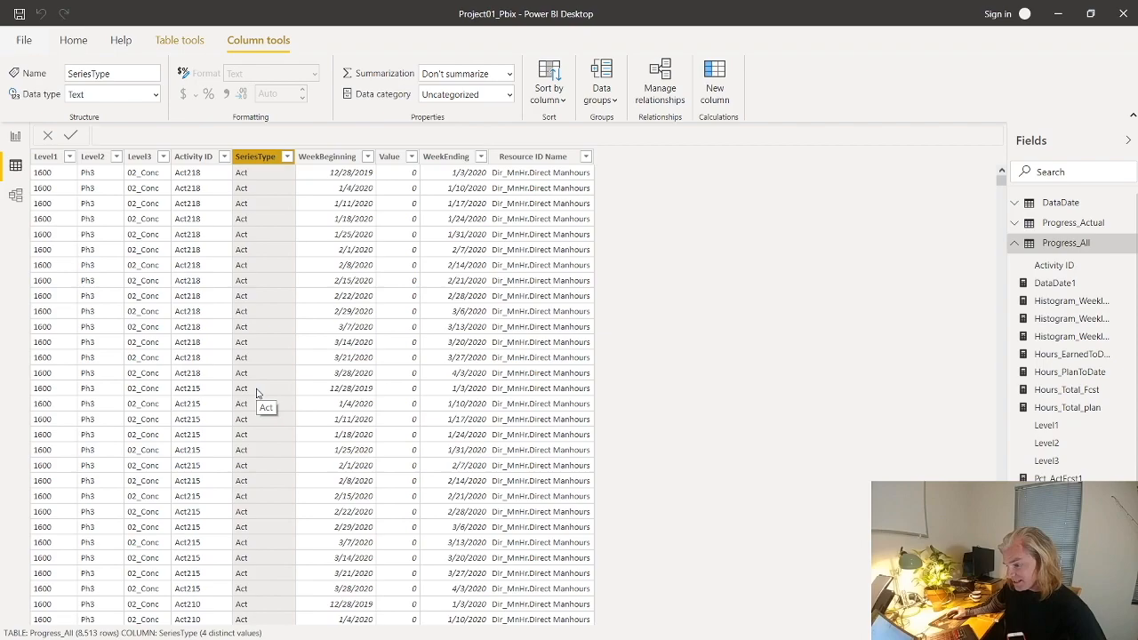
mouse_move(154, 197)
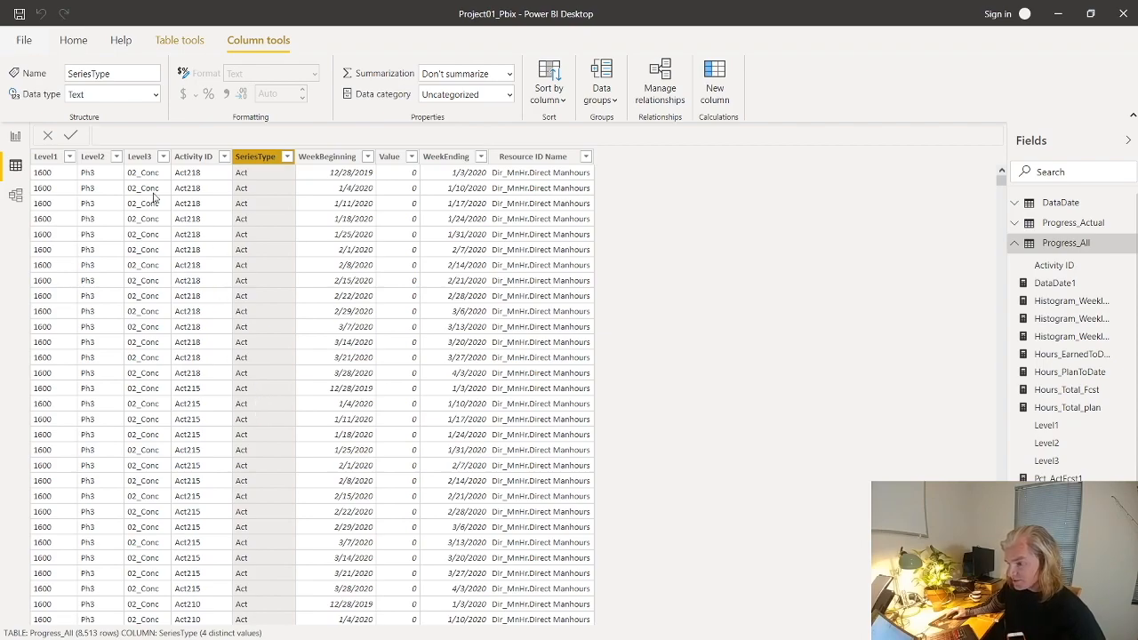
mouse_move(117, 270)
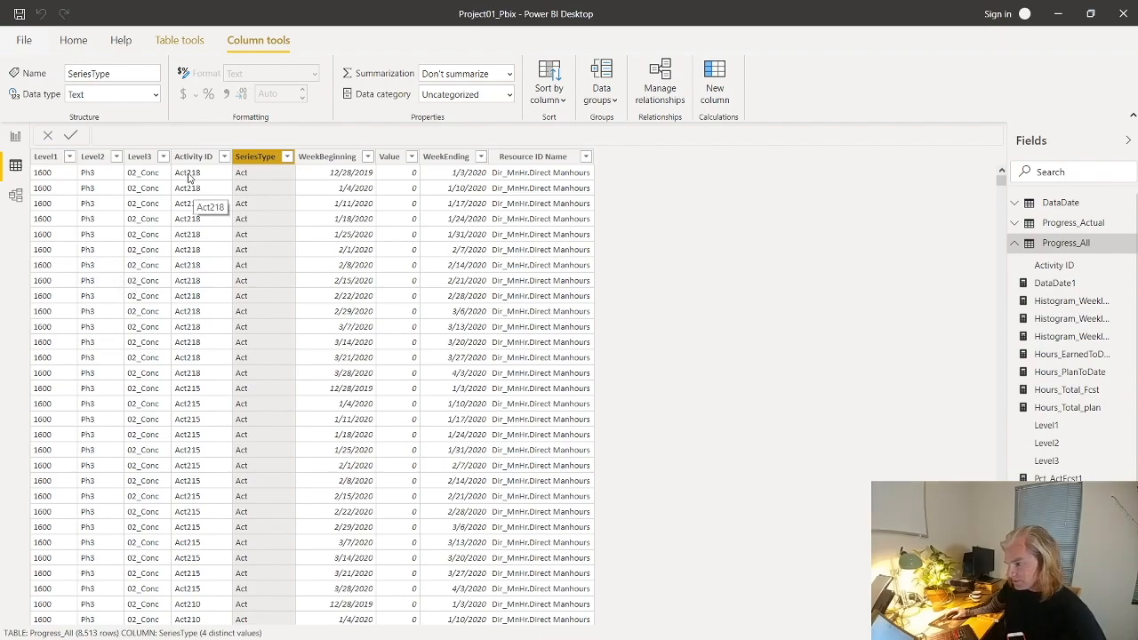
mouse_move(451, 231)
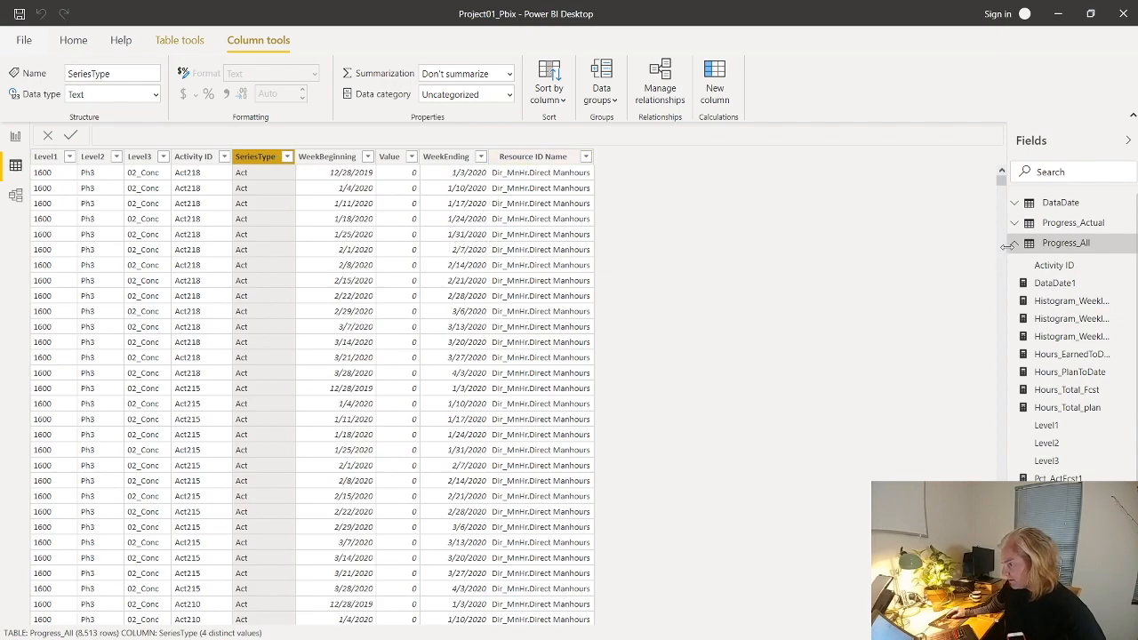
left_click(1067, 241)
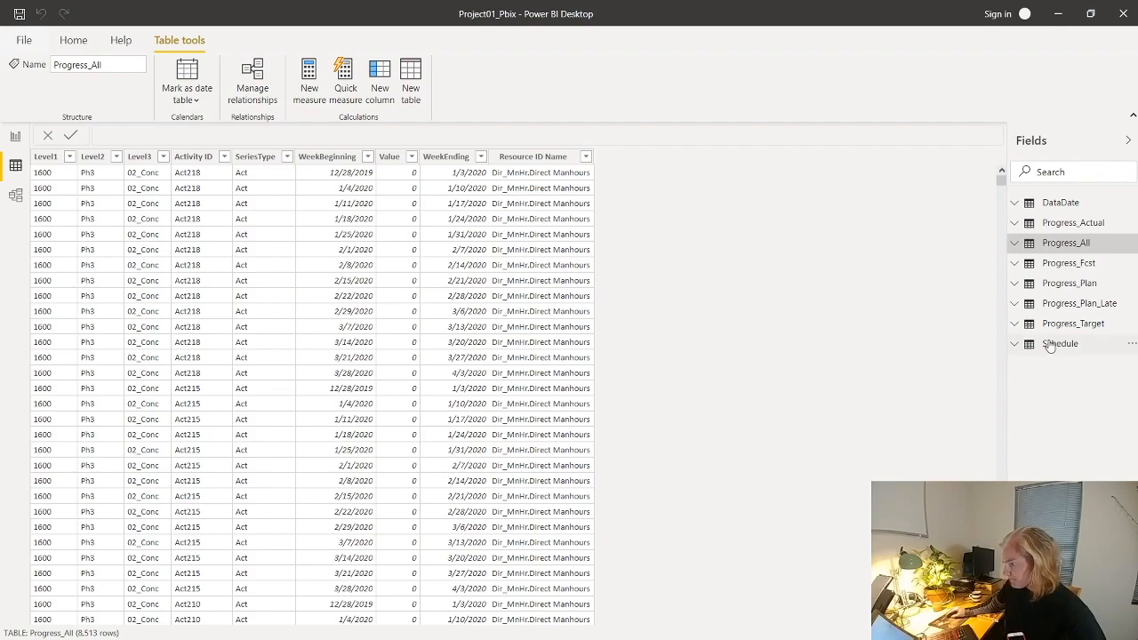
Show the Schedule table's 480 rows and scan its float, baseline, forecast finish and status columns.
left_click(1059, 343)
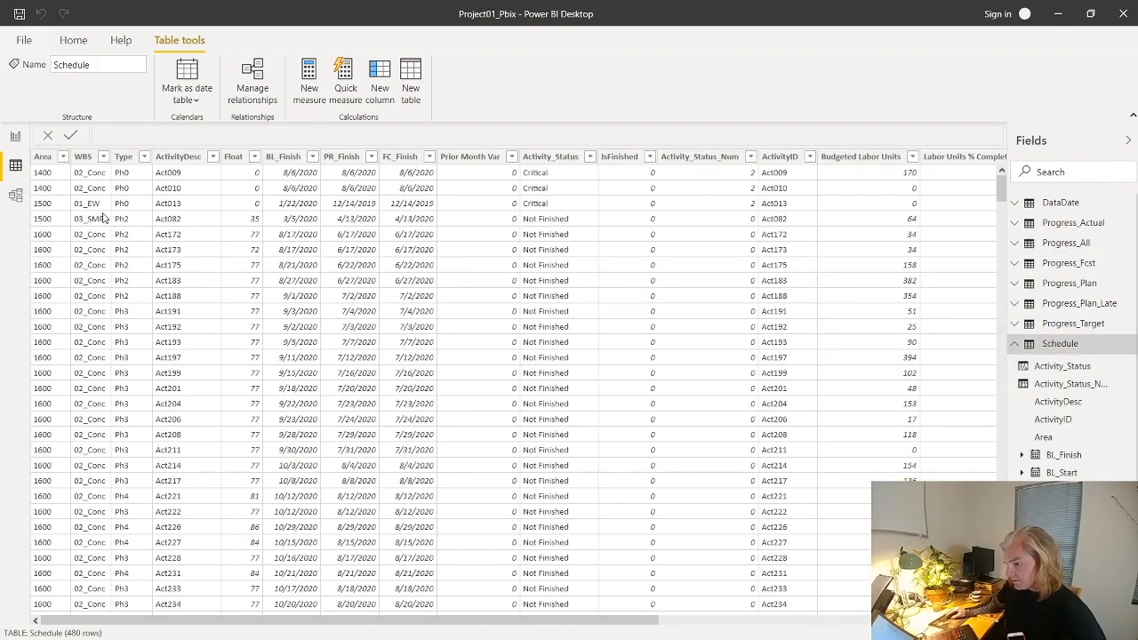
scroll("right", 3)
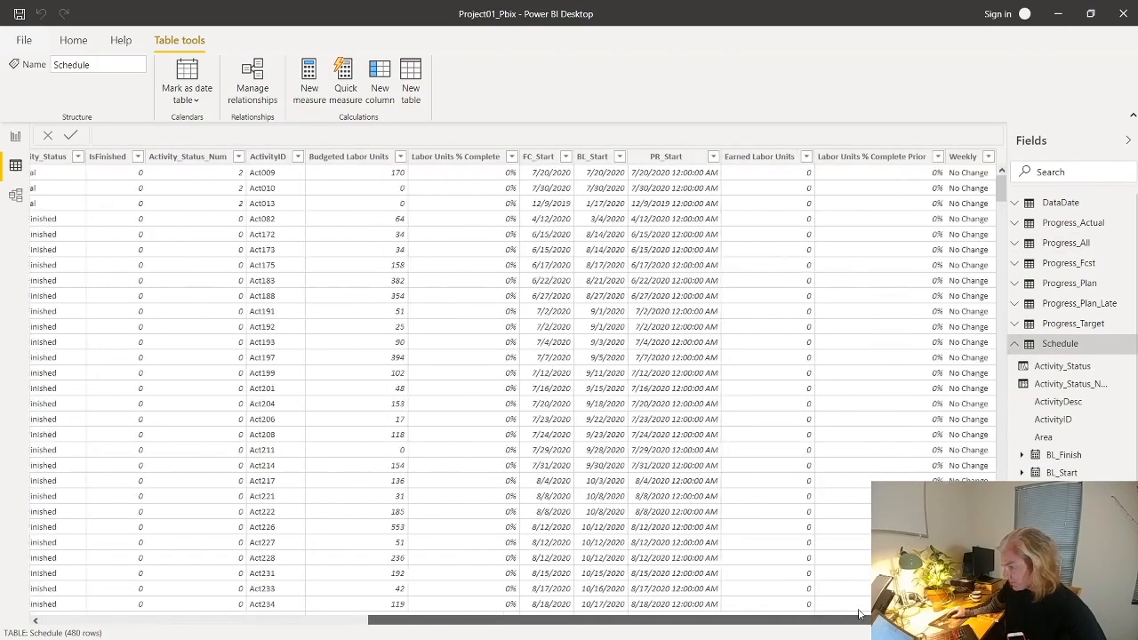
scroll("left", 3)
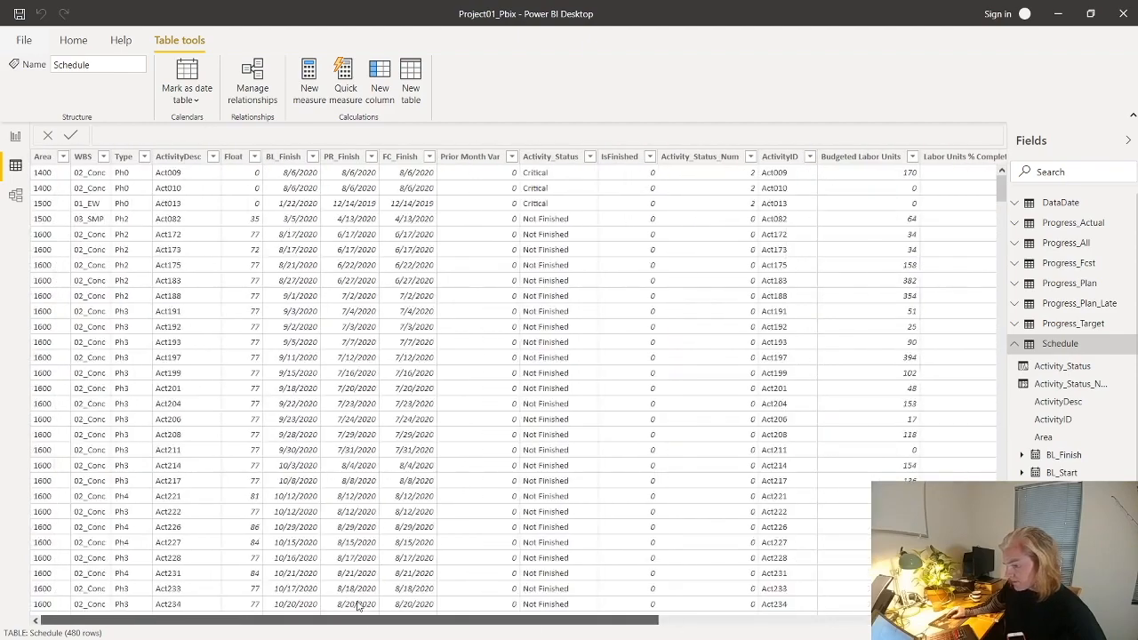